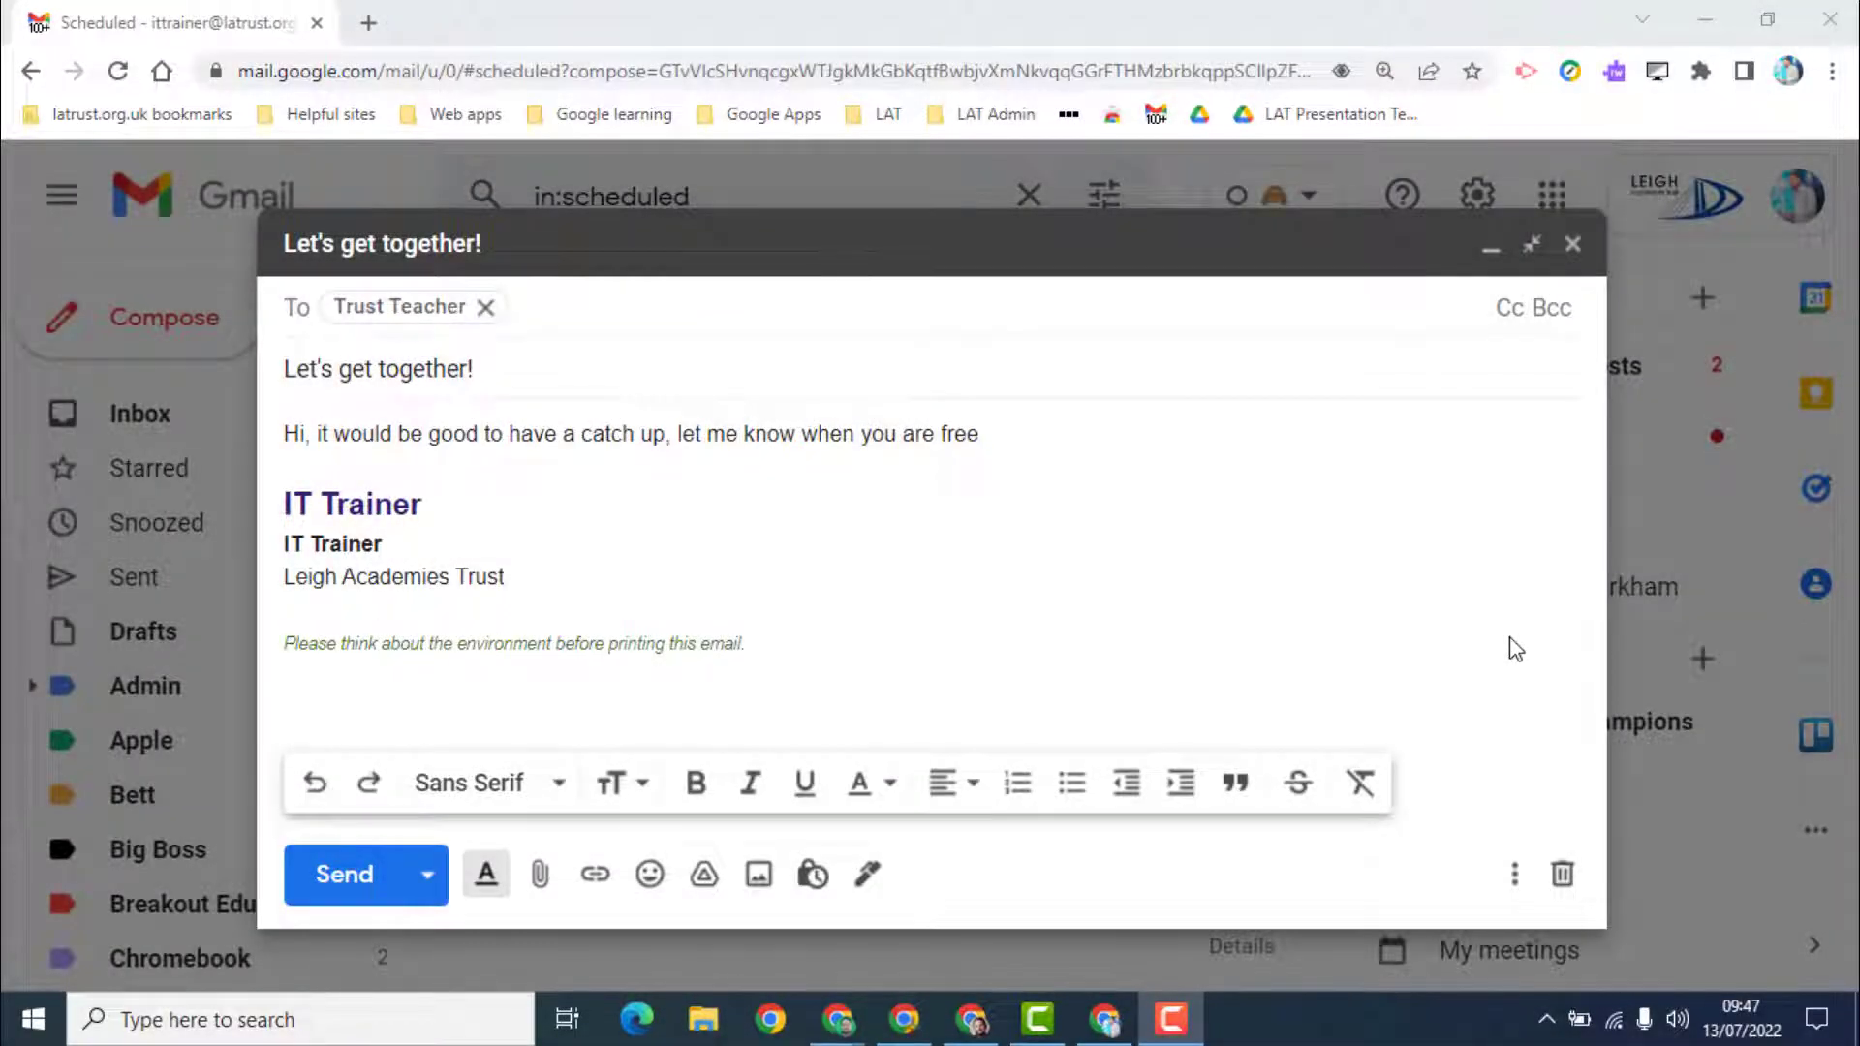
pyautogui.moveTo(1508, 638)
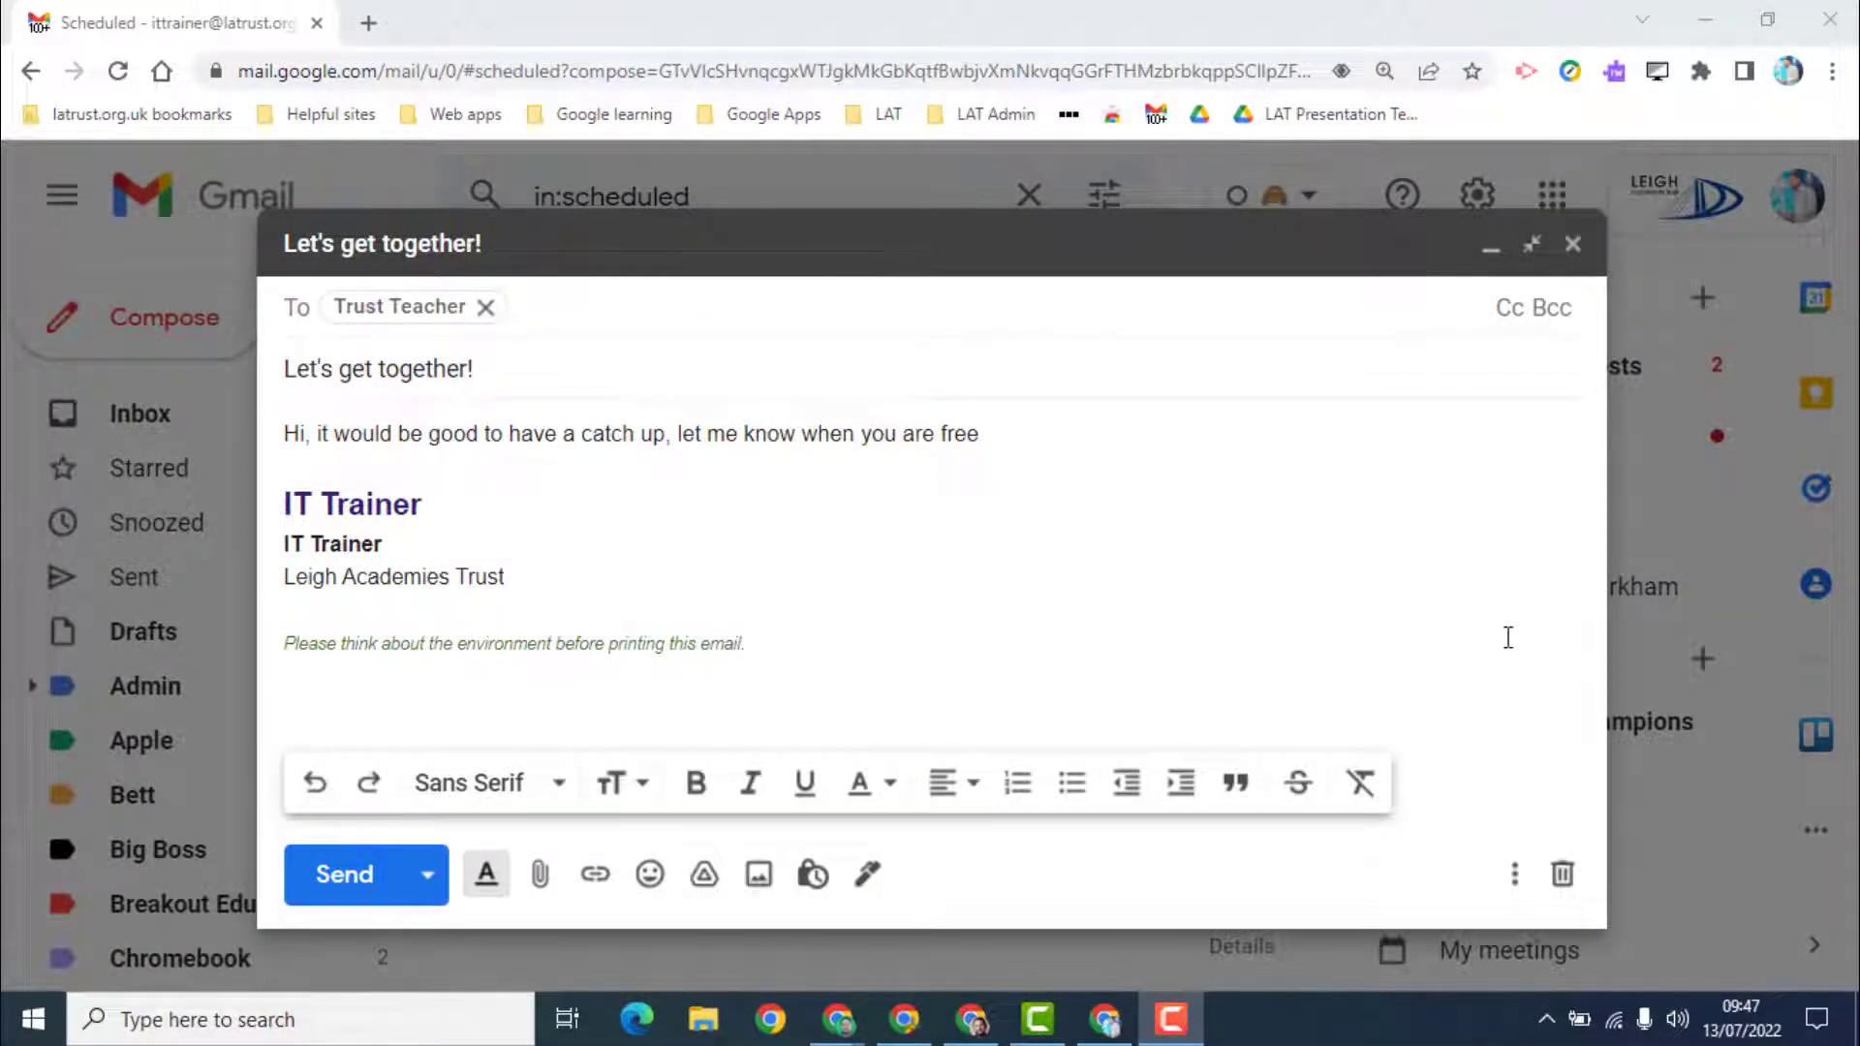
pyautogui.moveTo(525, 744)
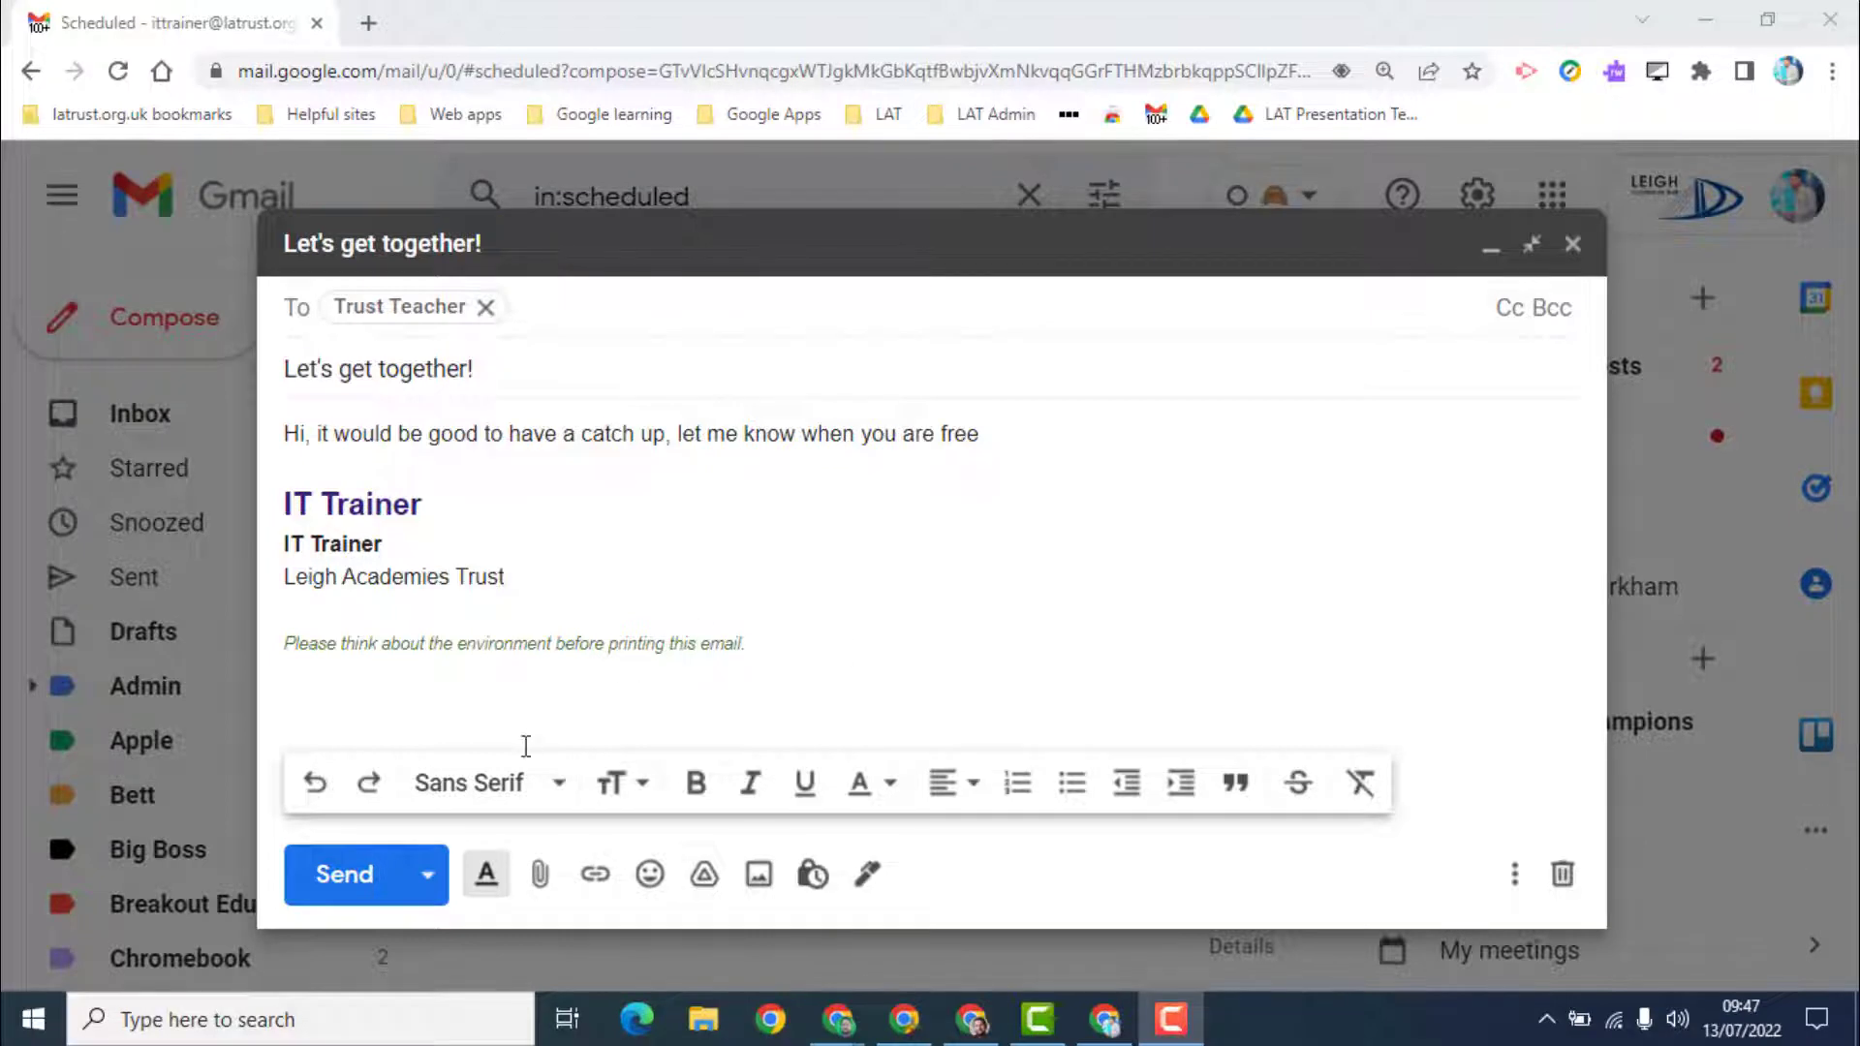
pyautogui.moveTo(343, 874)
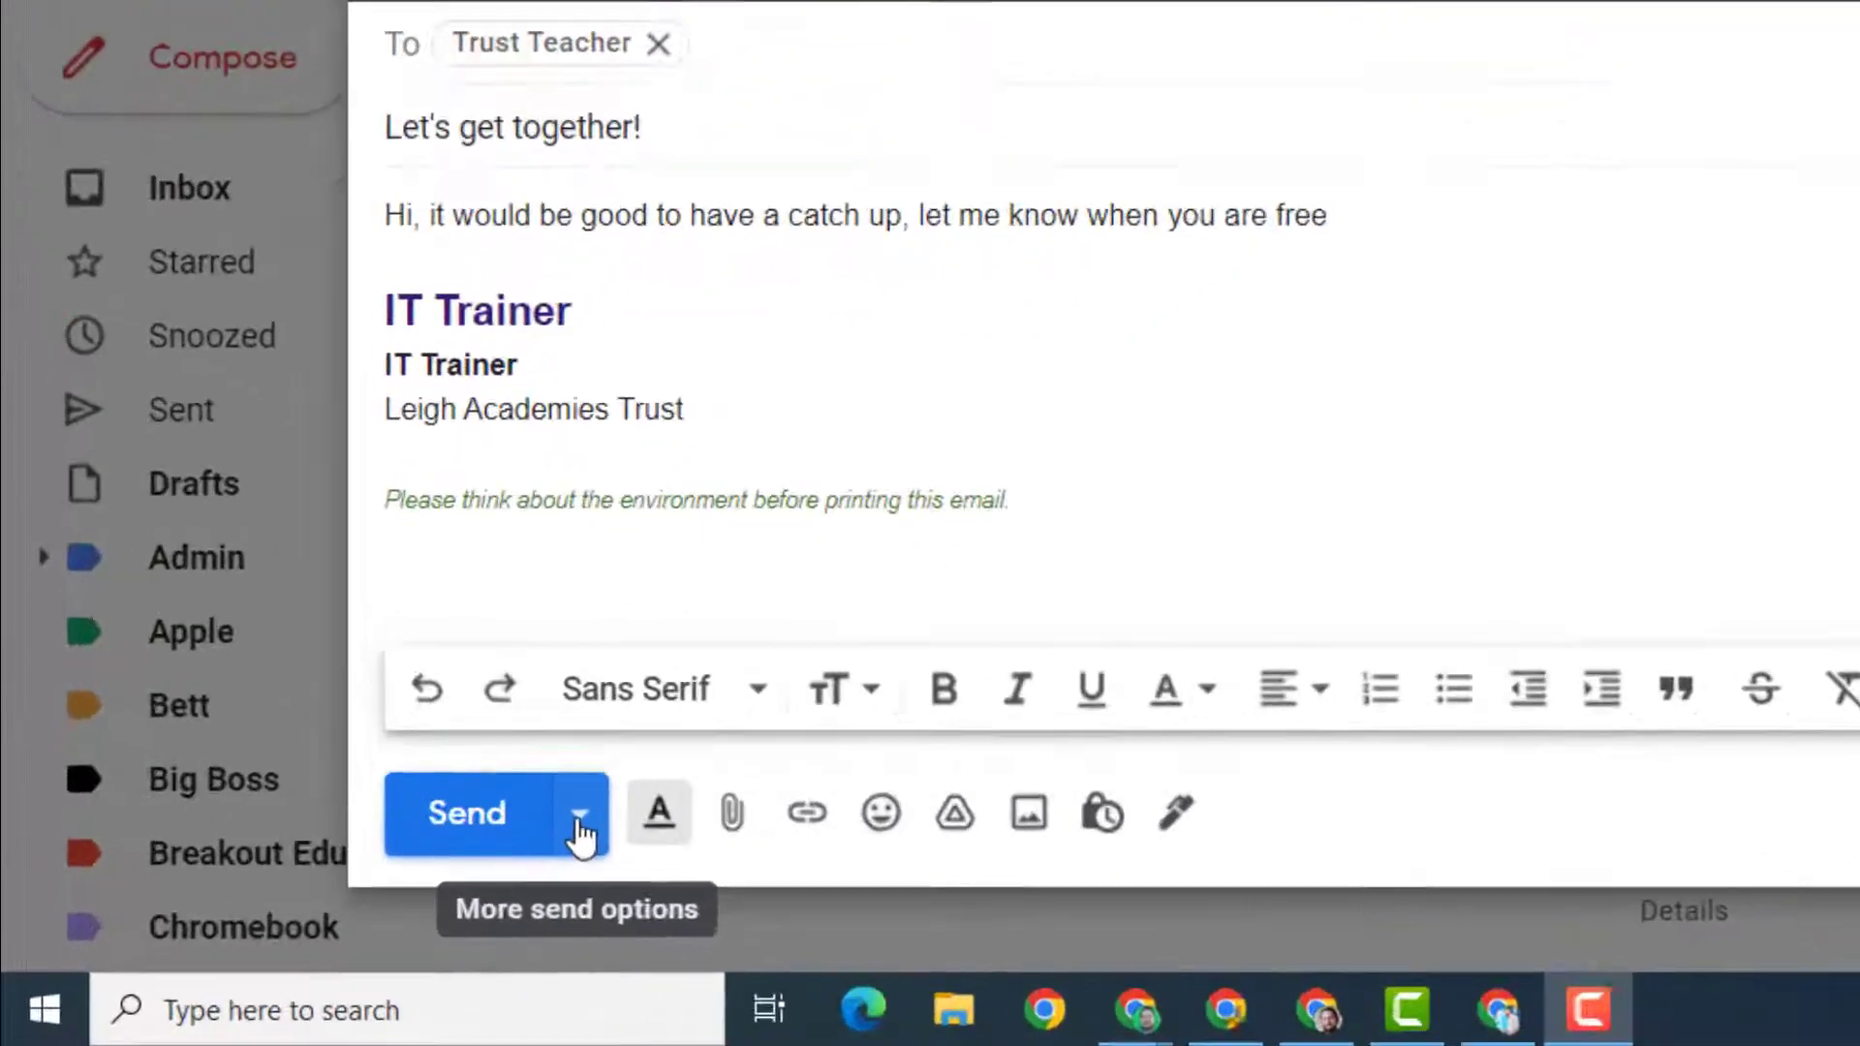
# - Choose Schedule send from the Send options for the 'Let's get together!' email
pyautogui.click(579, 814)
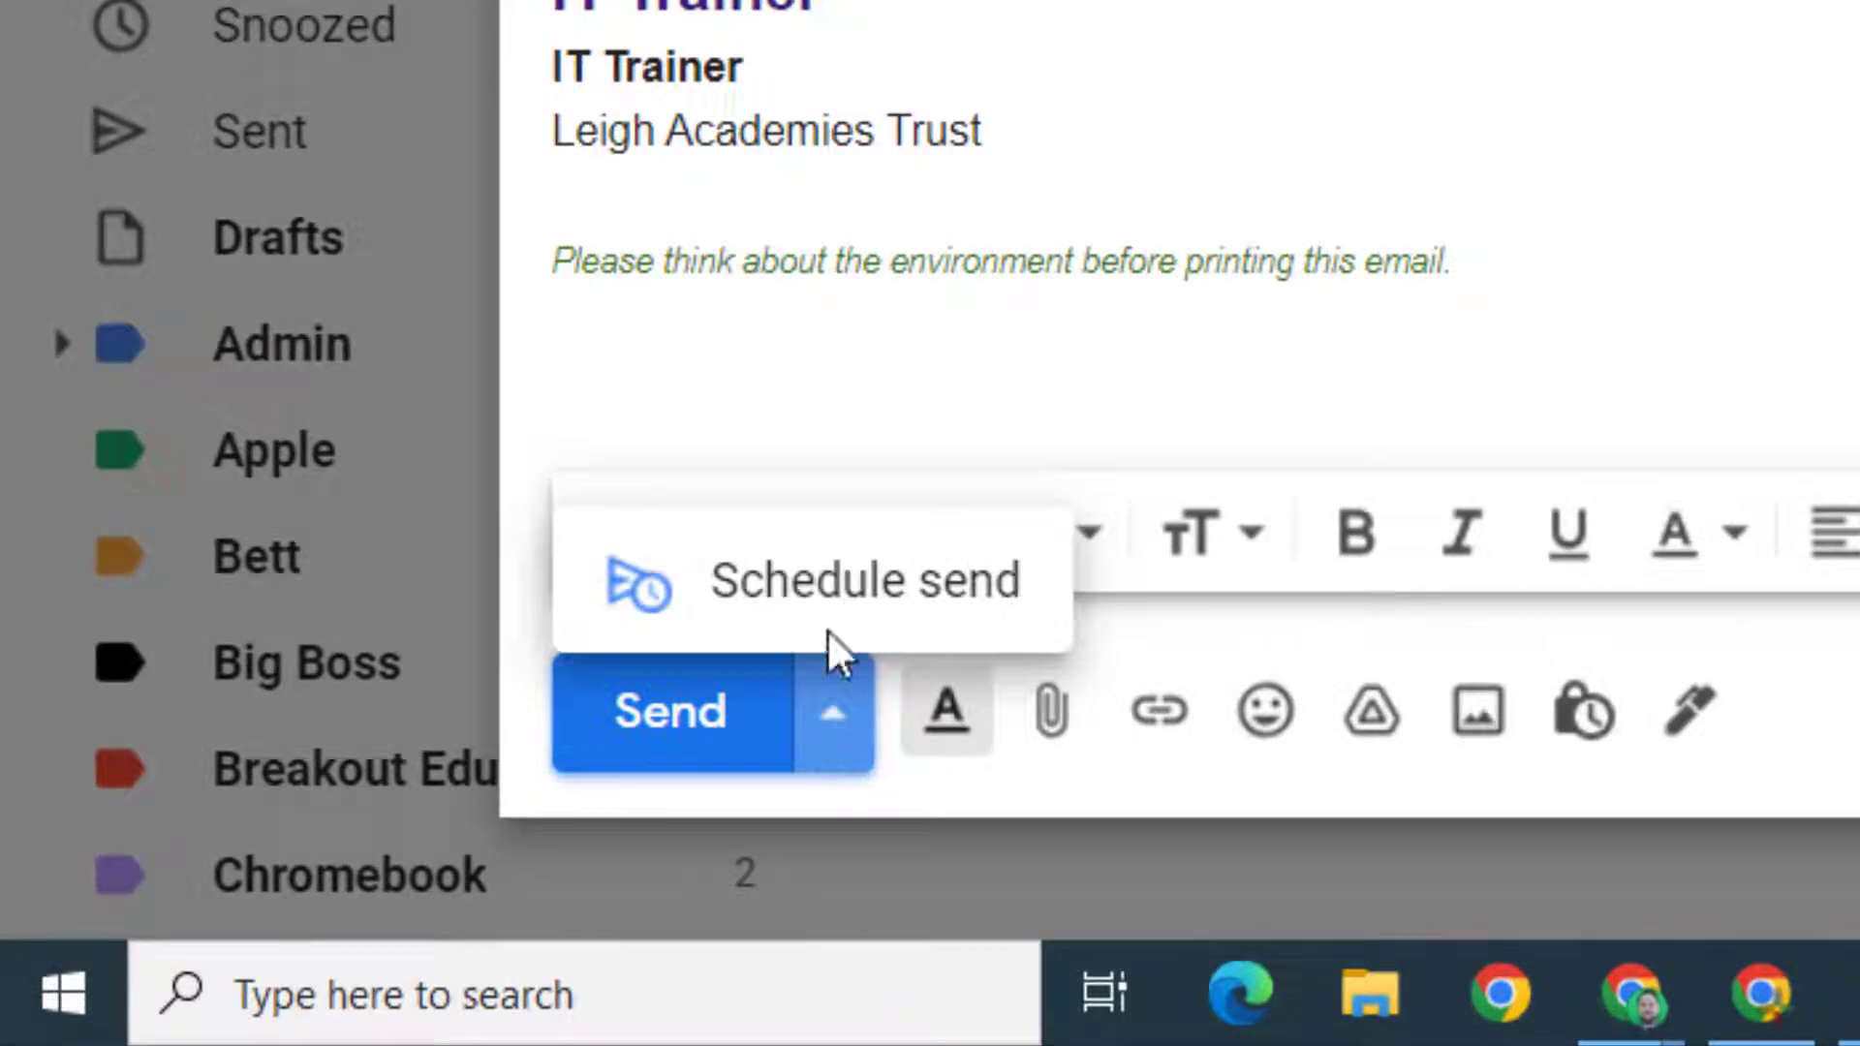
pyautogui.click(862, 580)
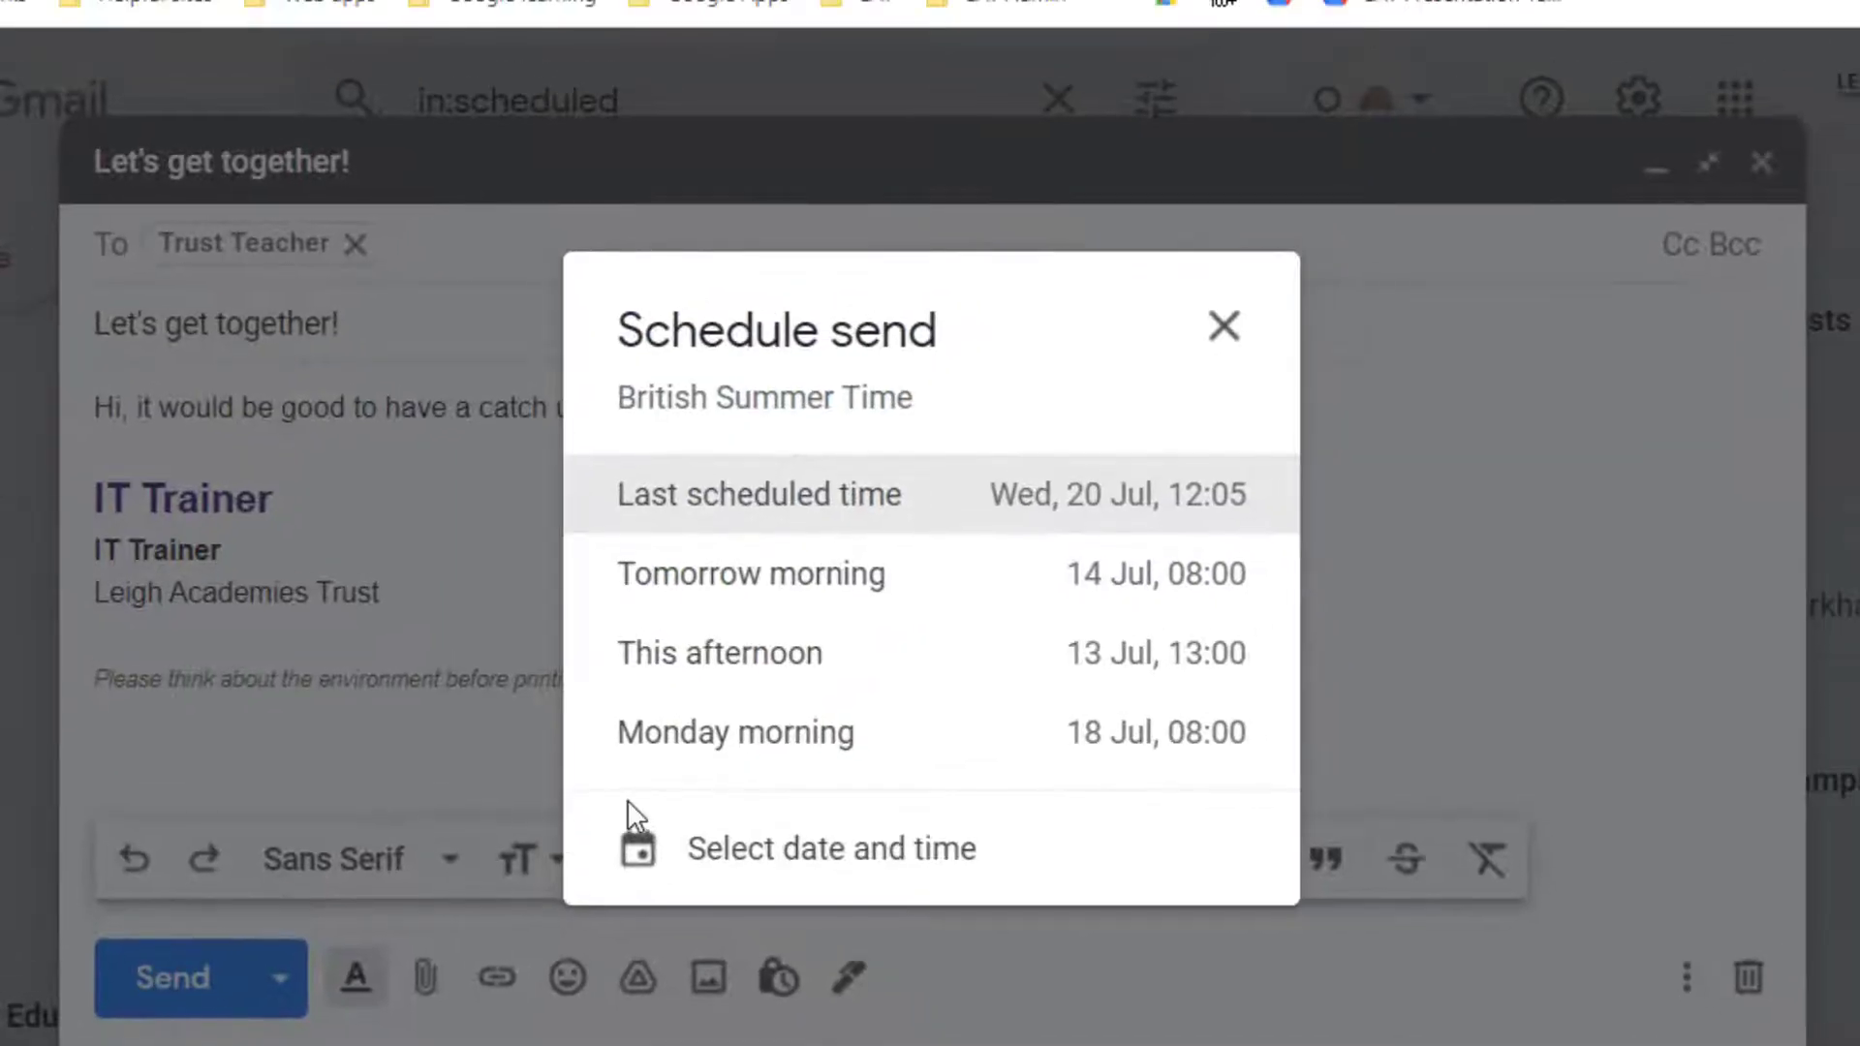
pyautogui.moveTo(789, 498)
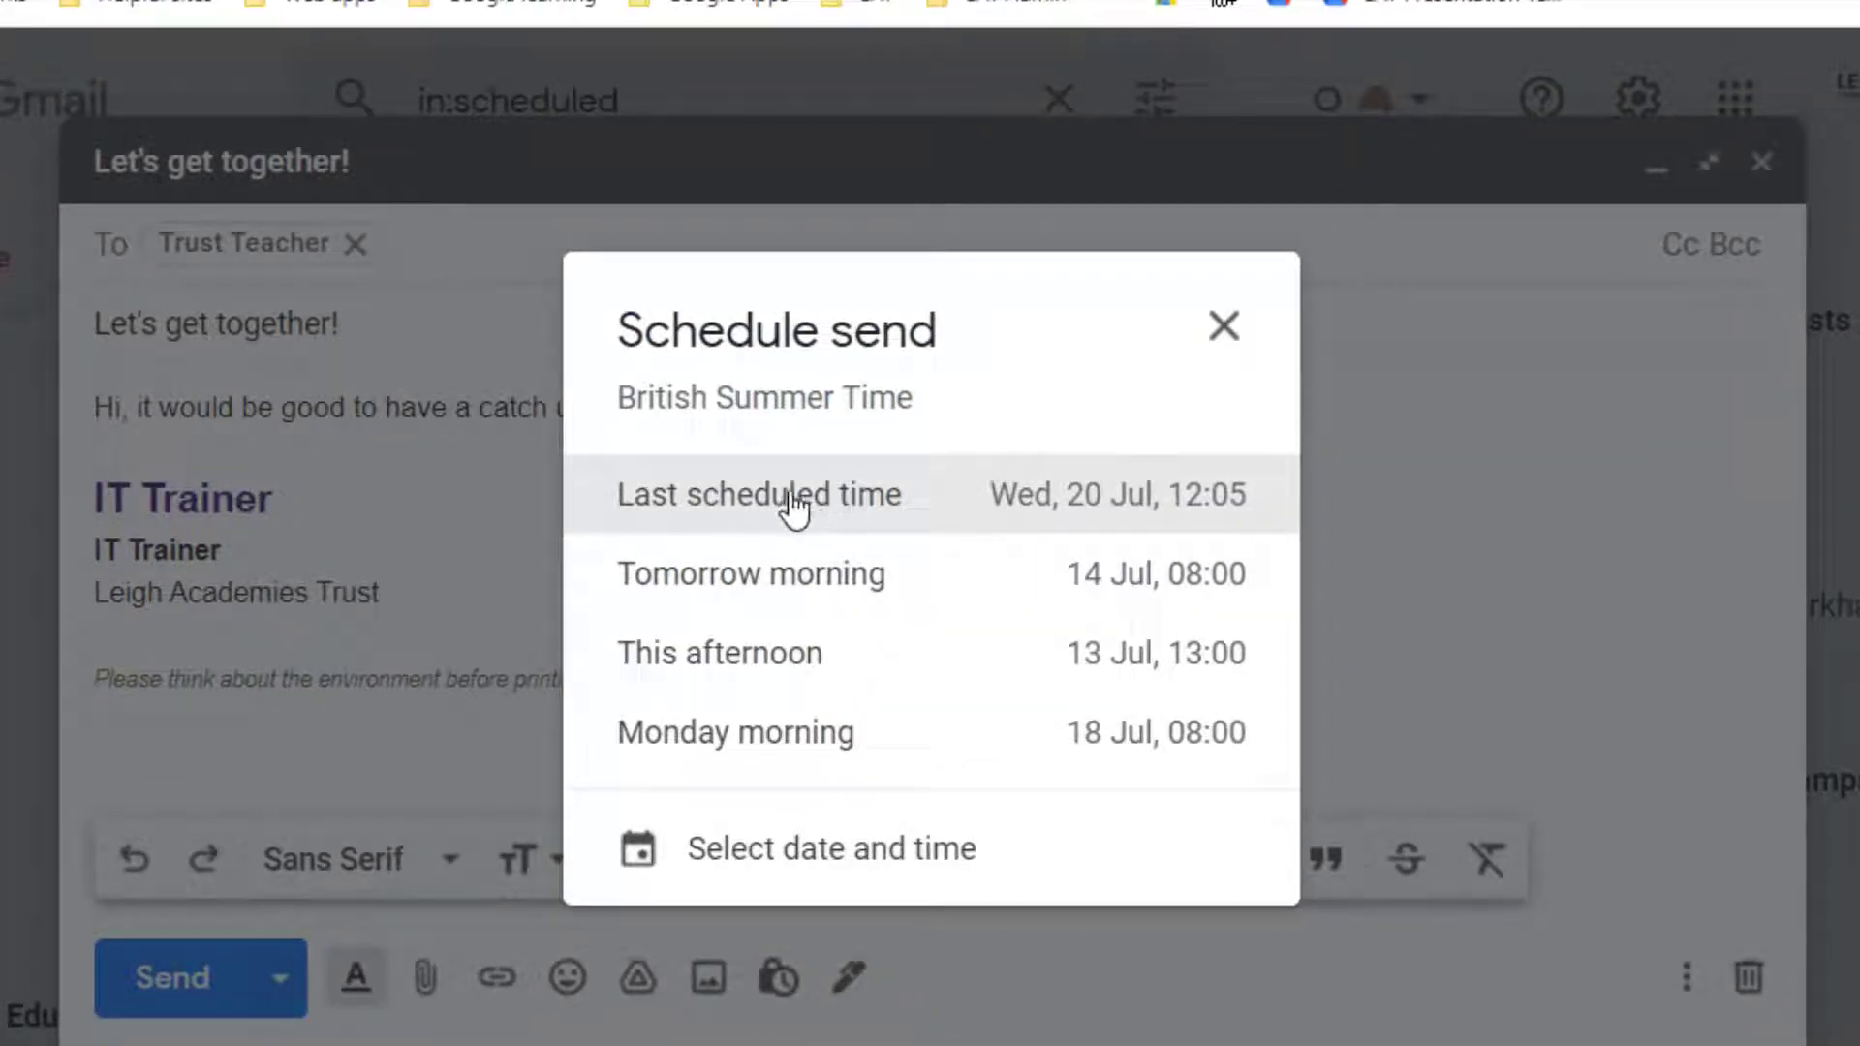
pyautogui.moveTo(783, 651)
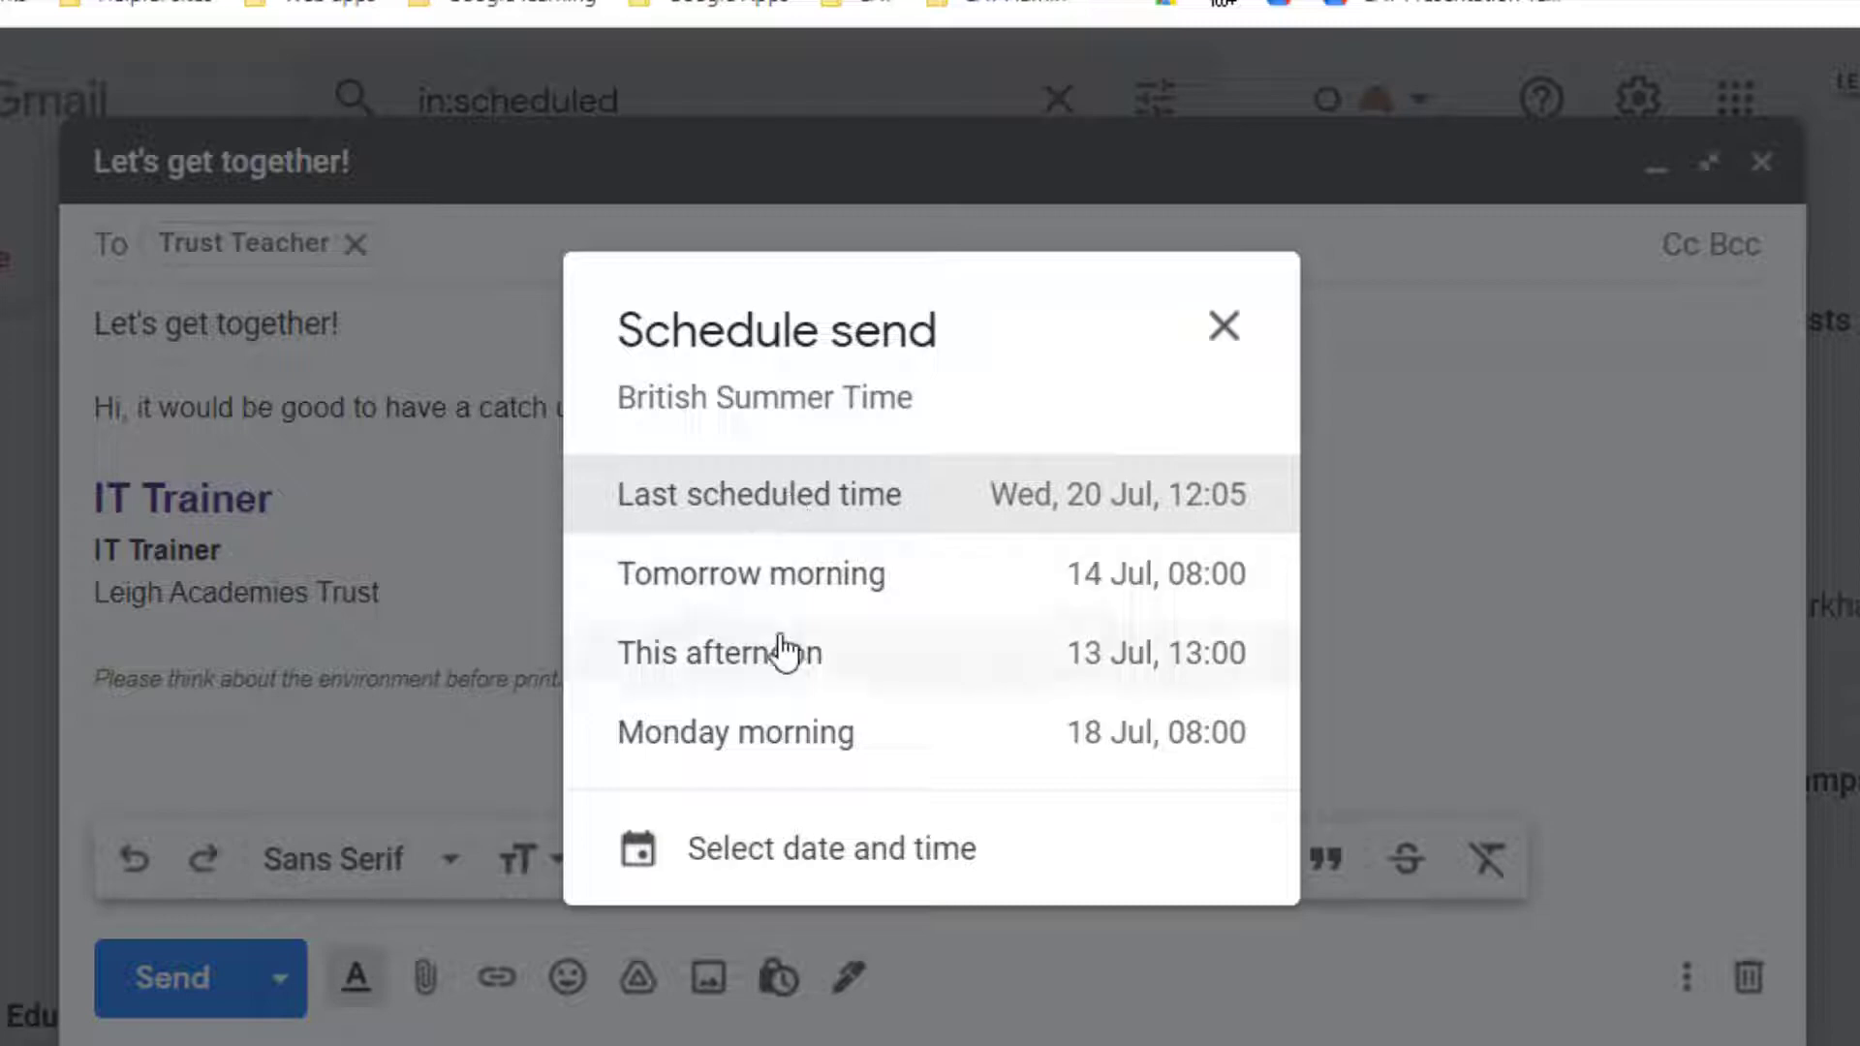
pyautogui.moveTo(823, 818)
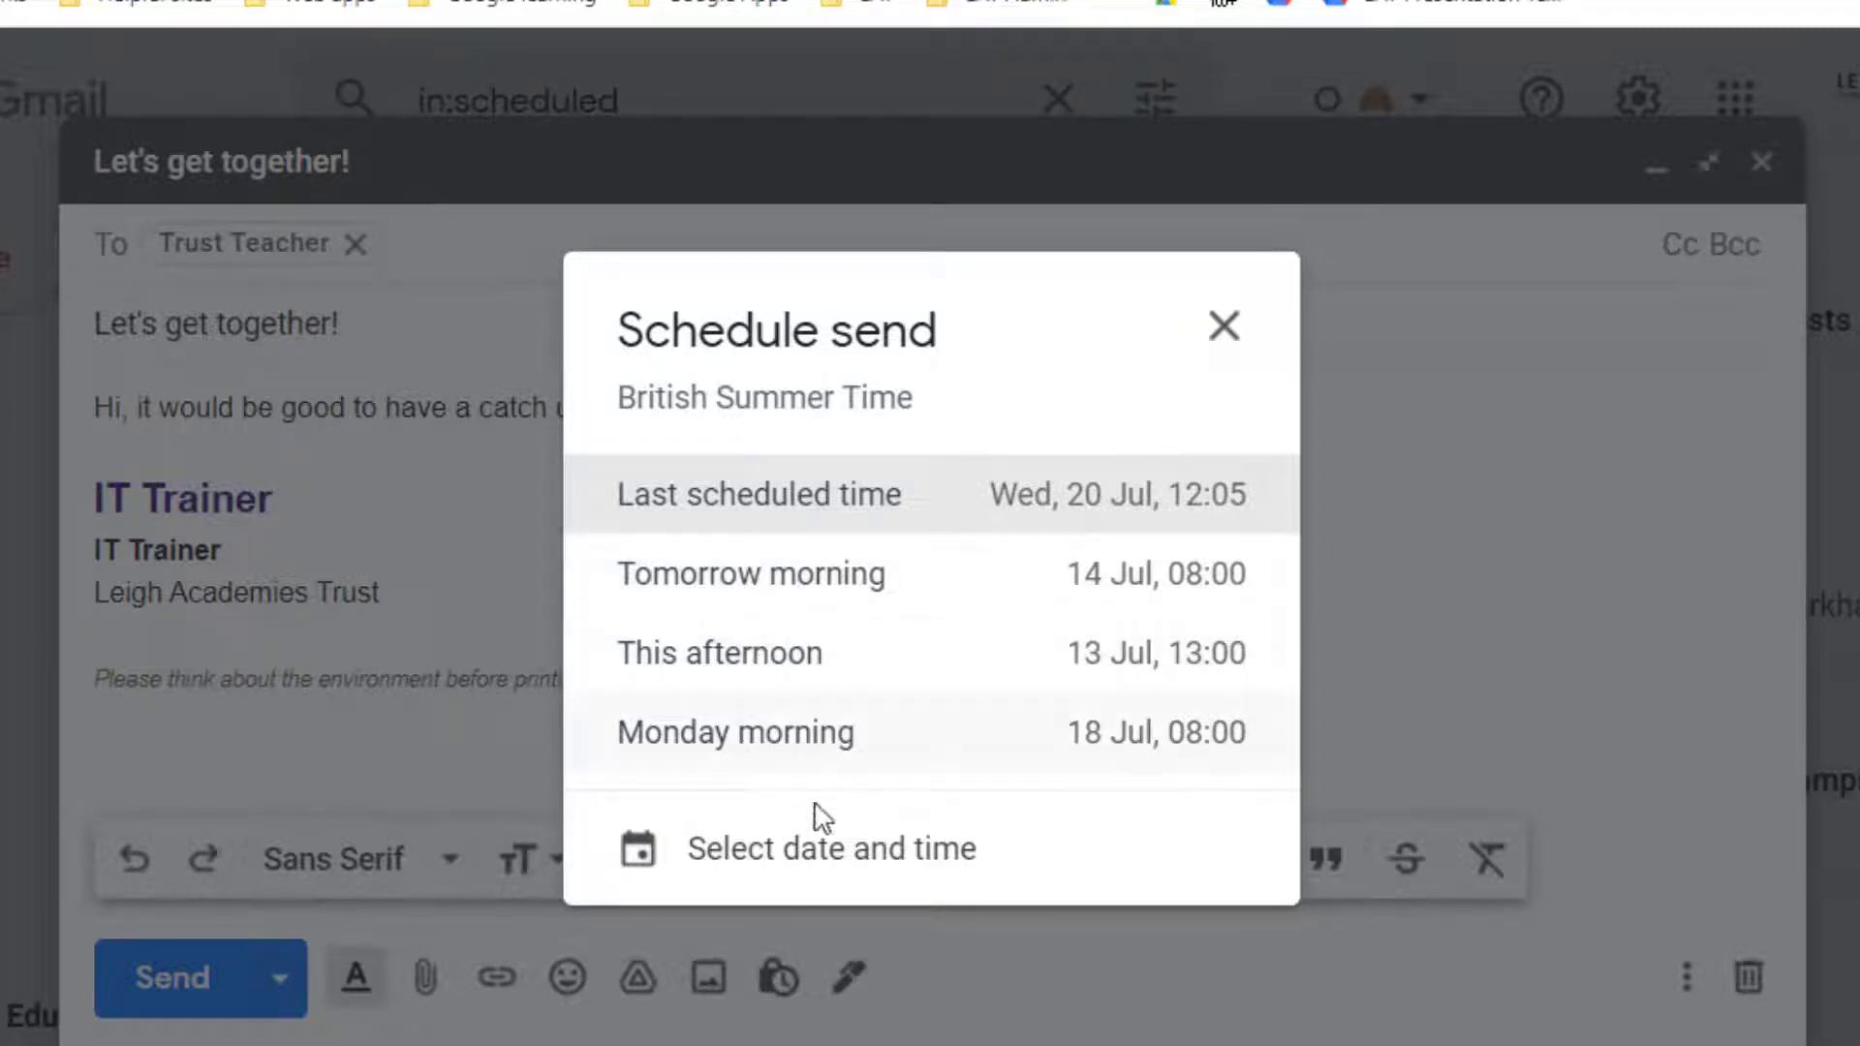
# - Schedule the email for a custom time: Friday 15 July at 8:00
pyautogui.click(831, 847)
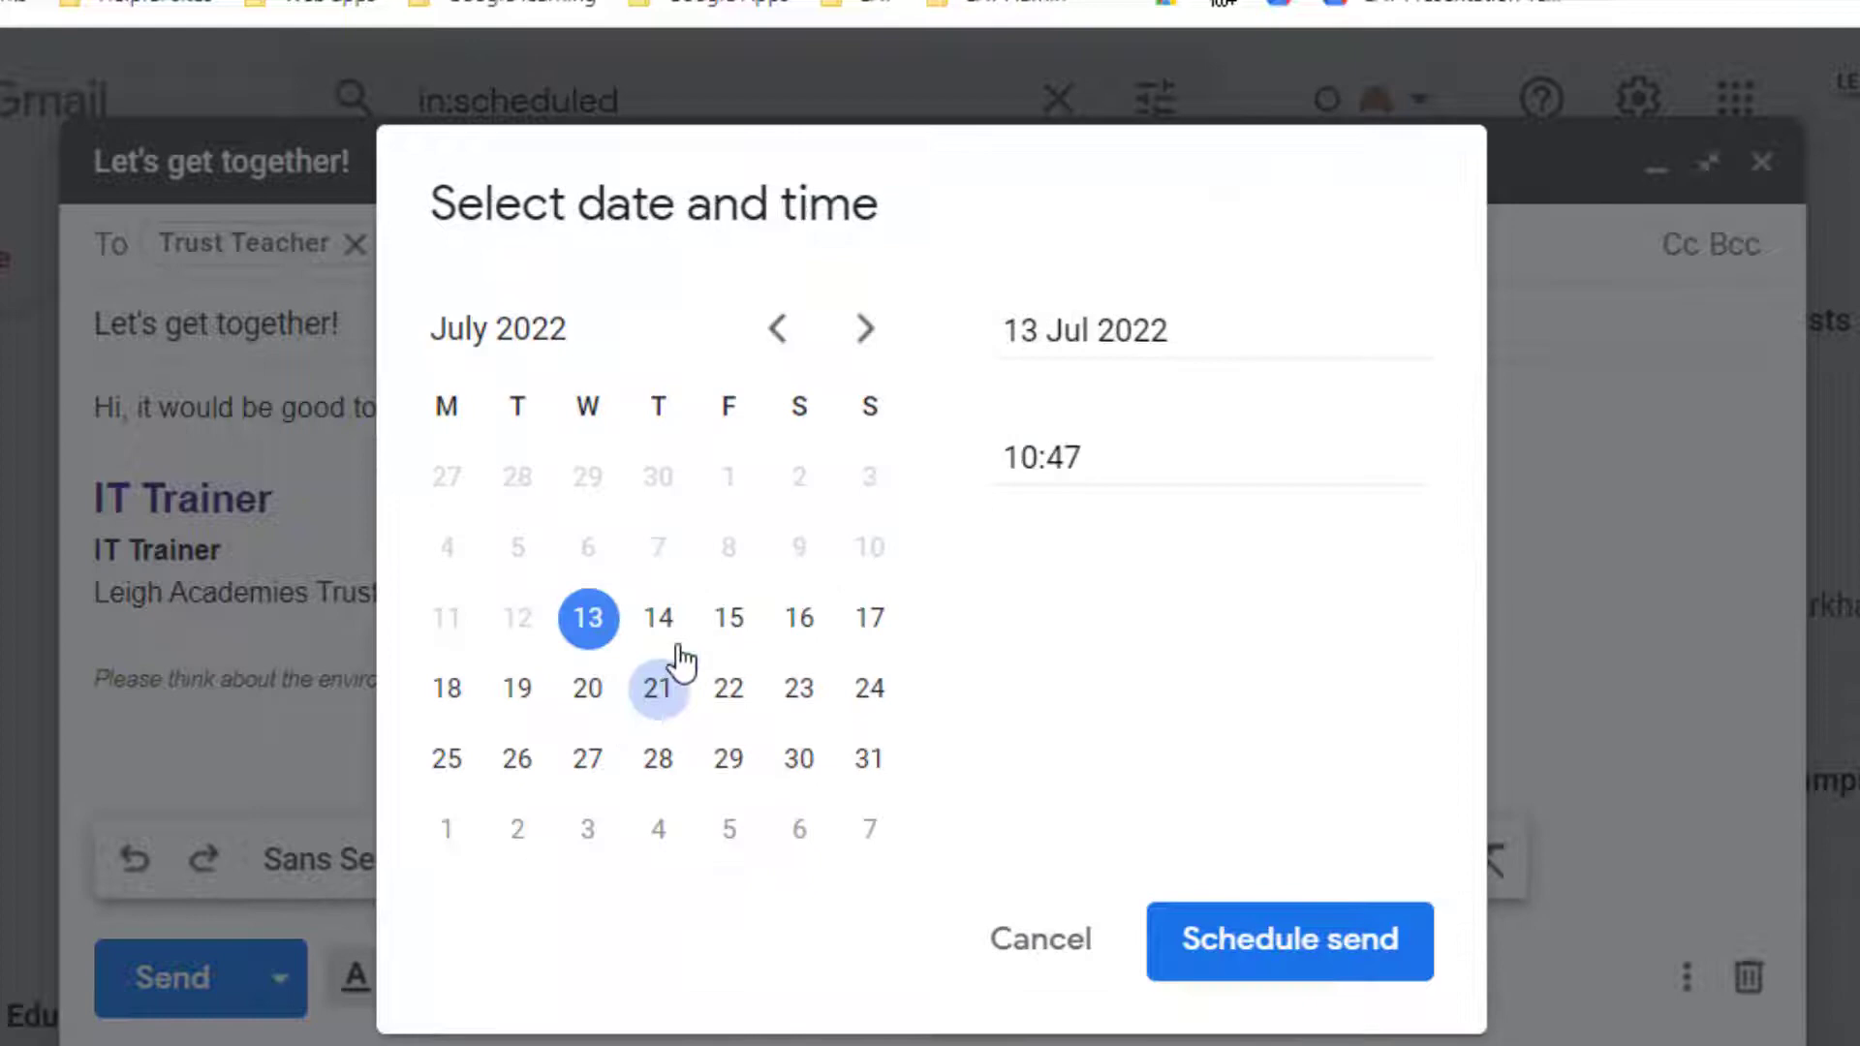
pyautogui.click(728, 617)
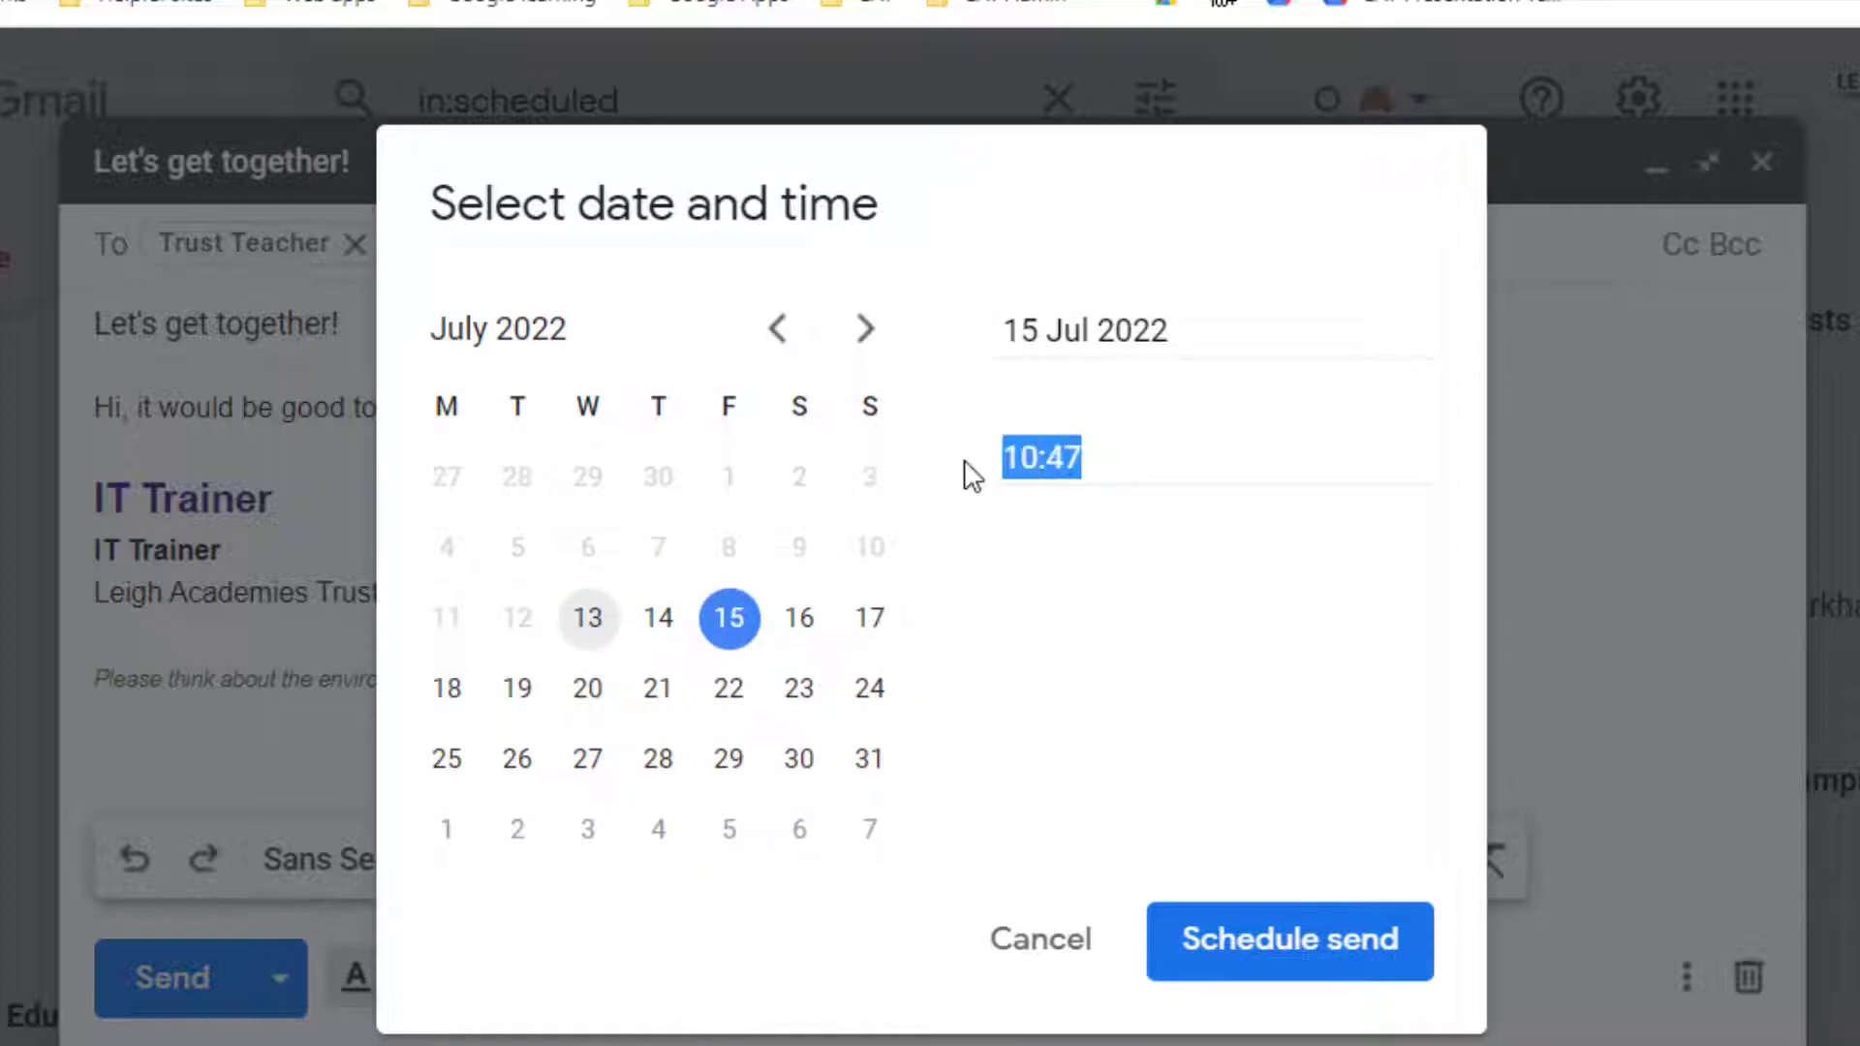
pyautogui.write('8:00')
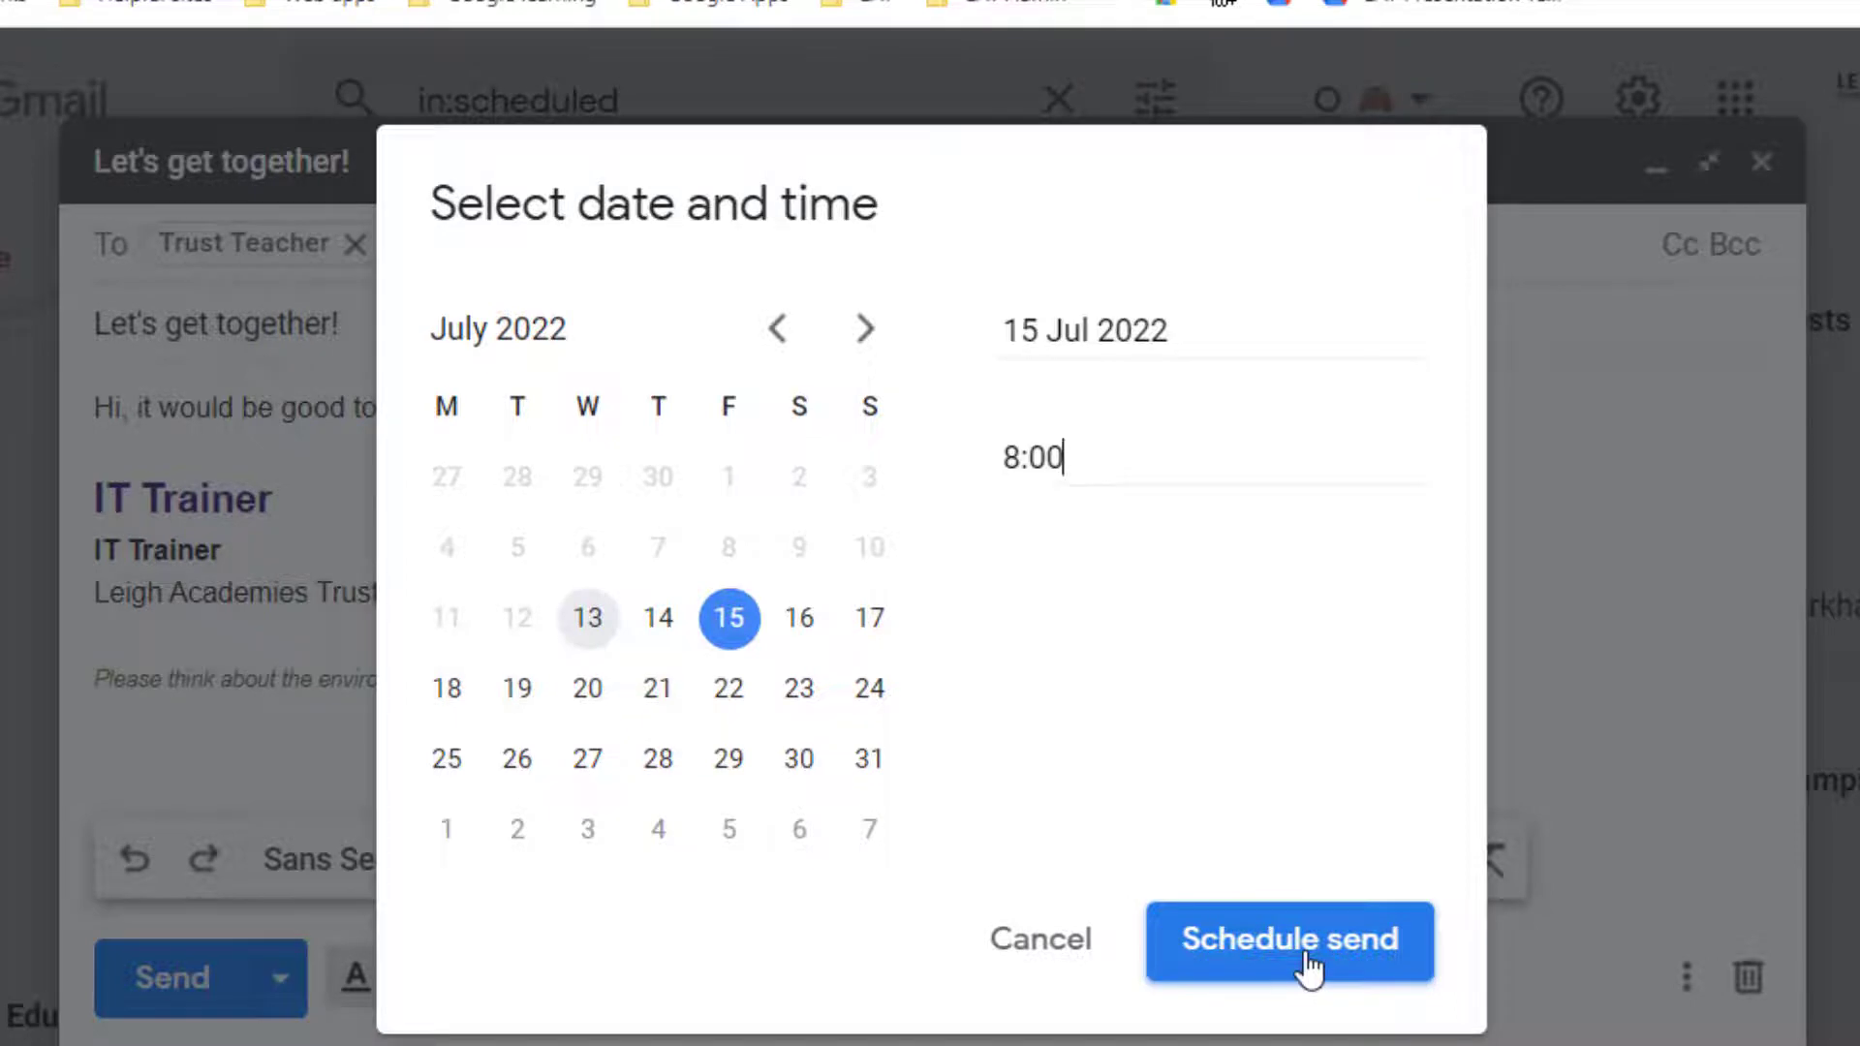
pyautogui.click(1291, 942)
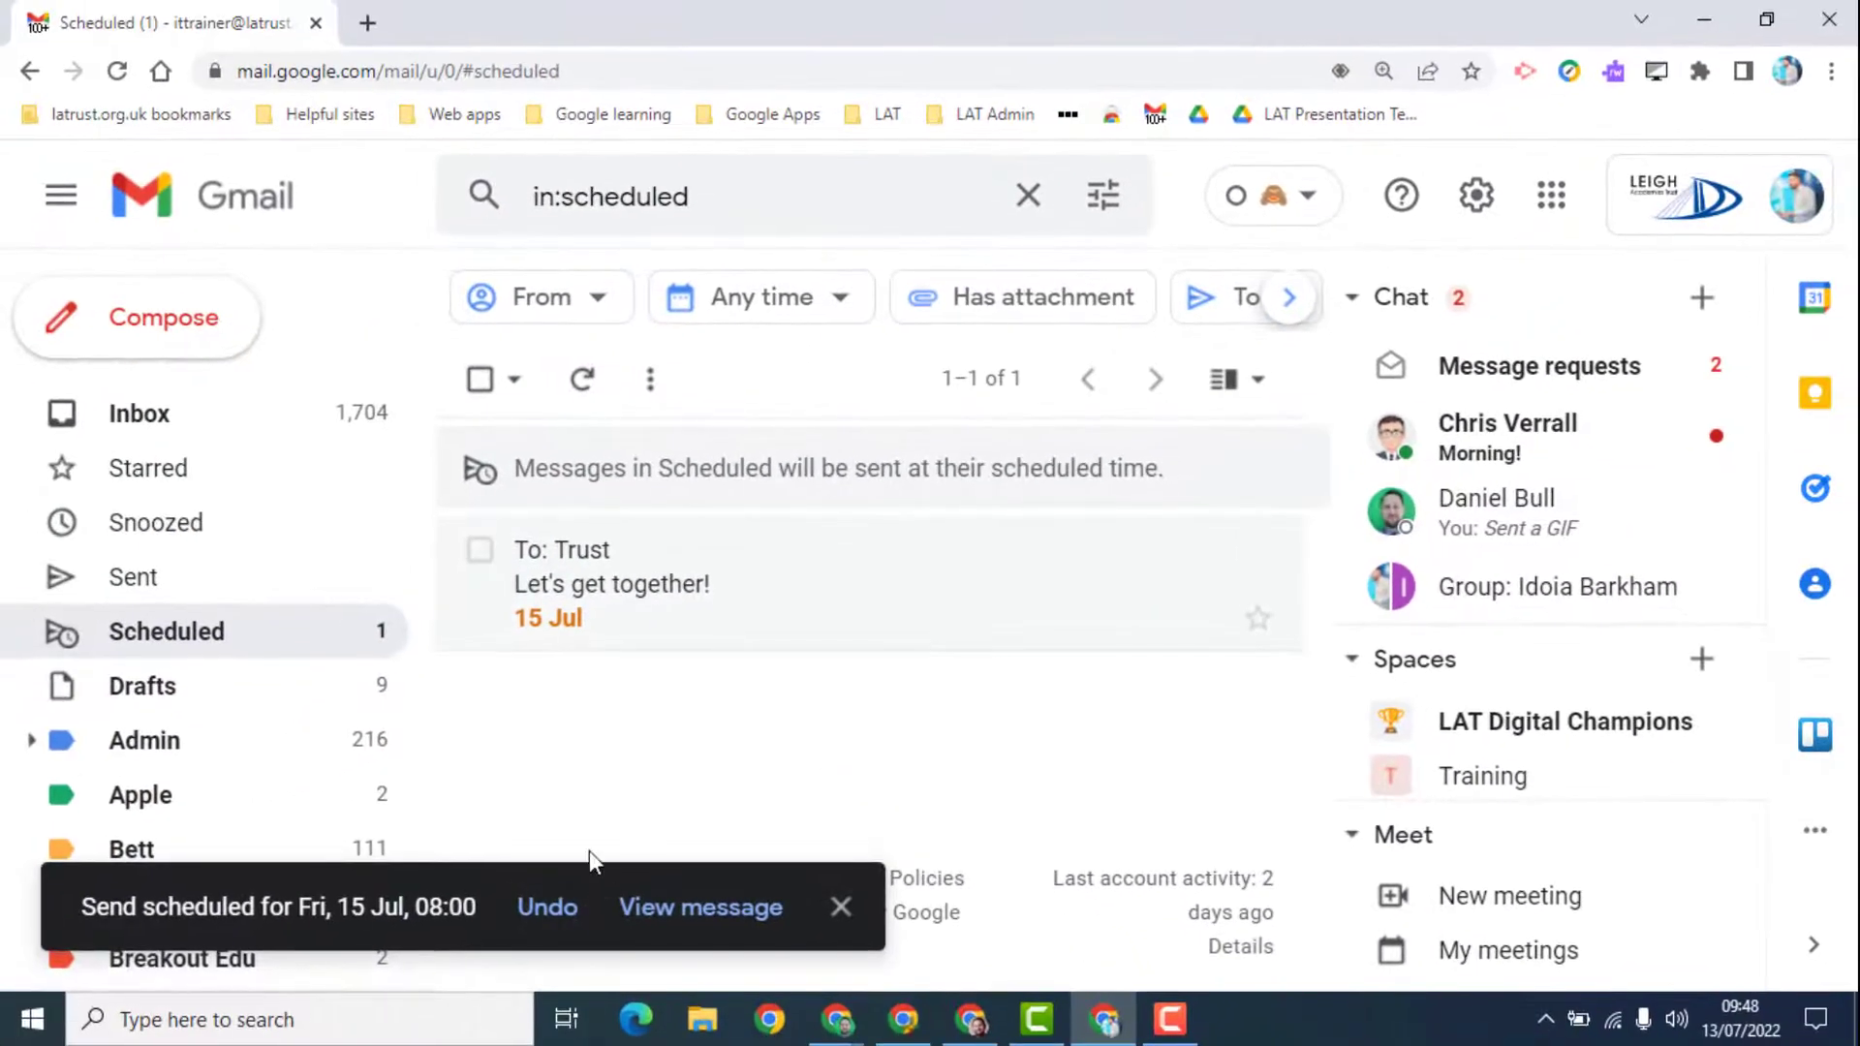
pyautogui.moveTo(164, 631)
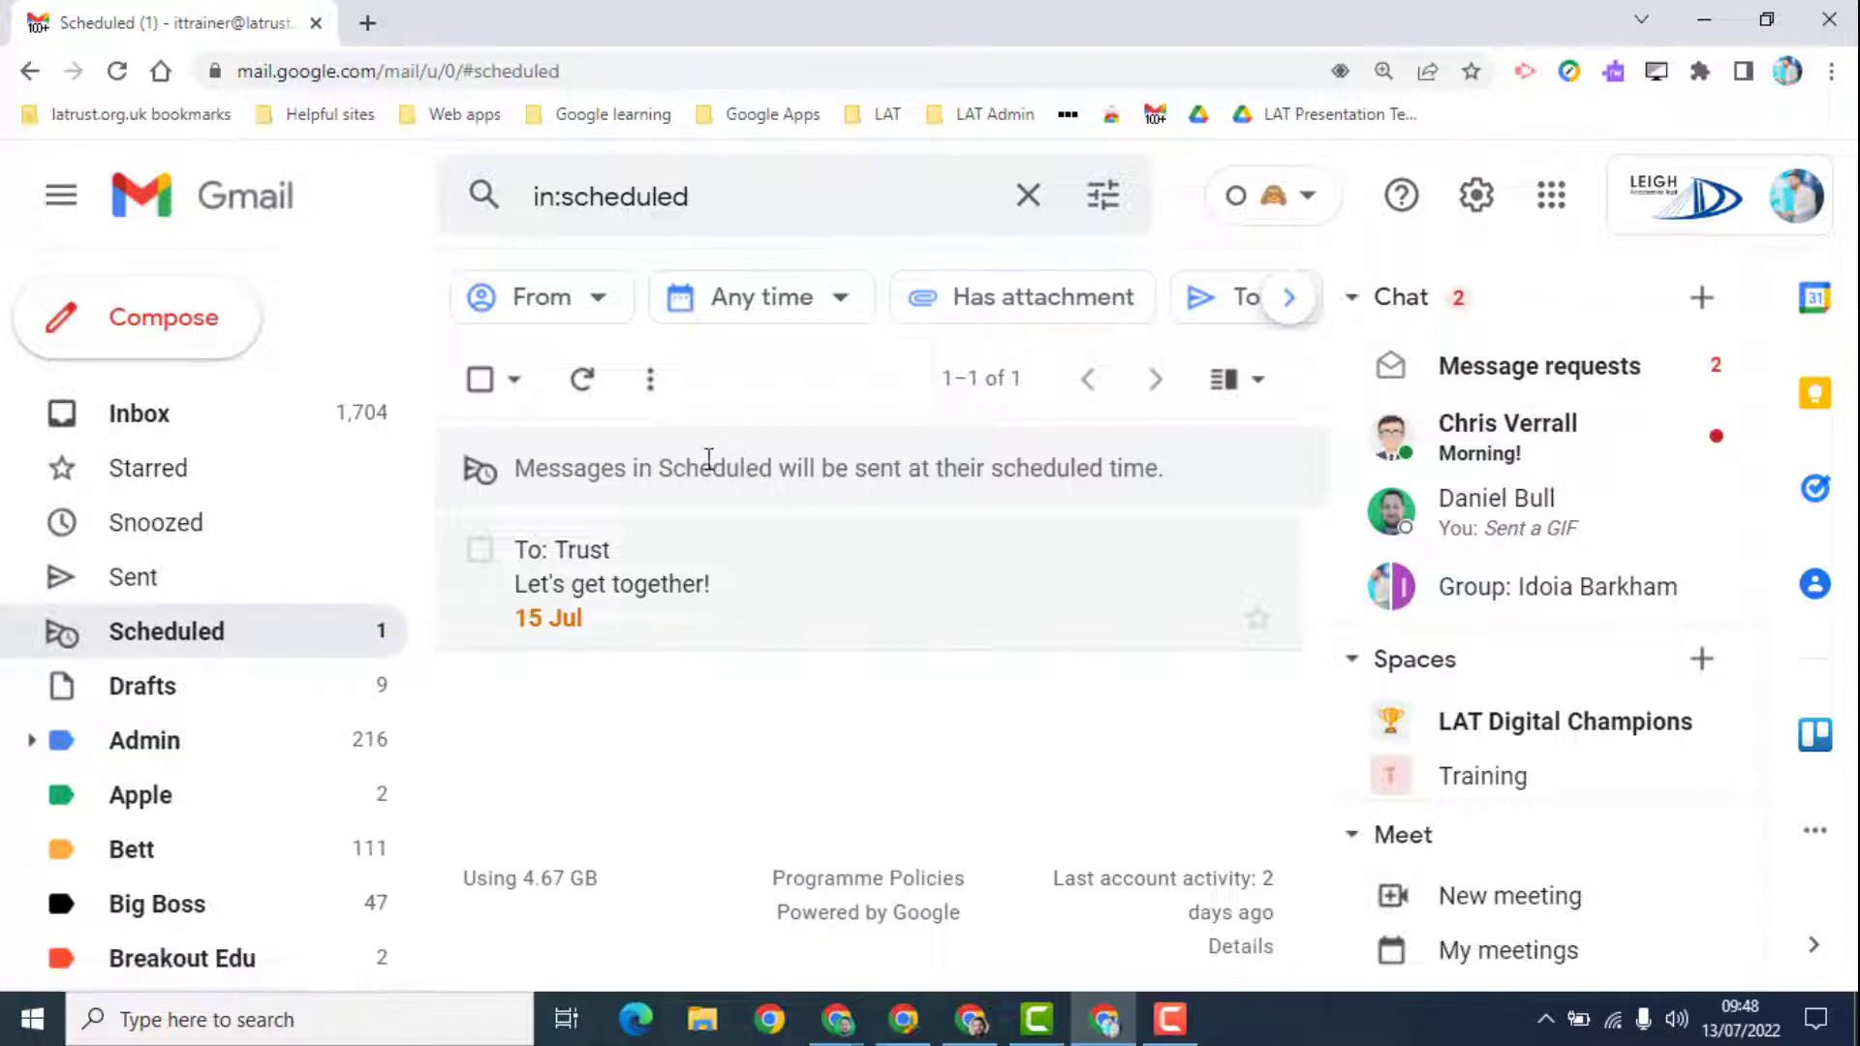
# - Cancel send on the scheduled 'Let's get together!' message, returning it to a draft
pyautogui.click(481, 548)
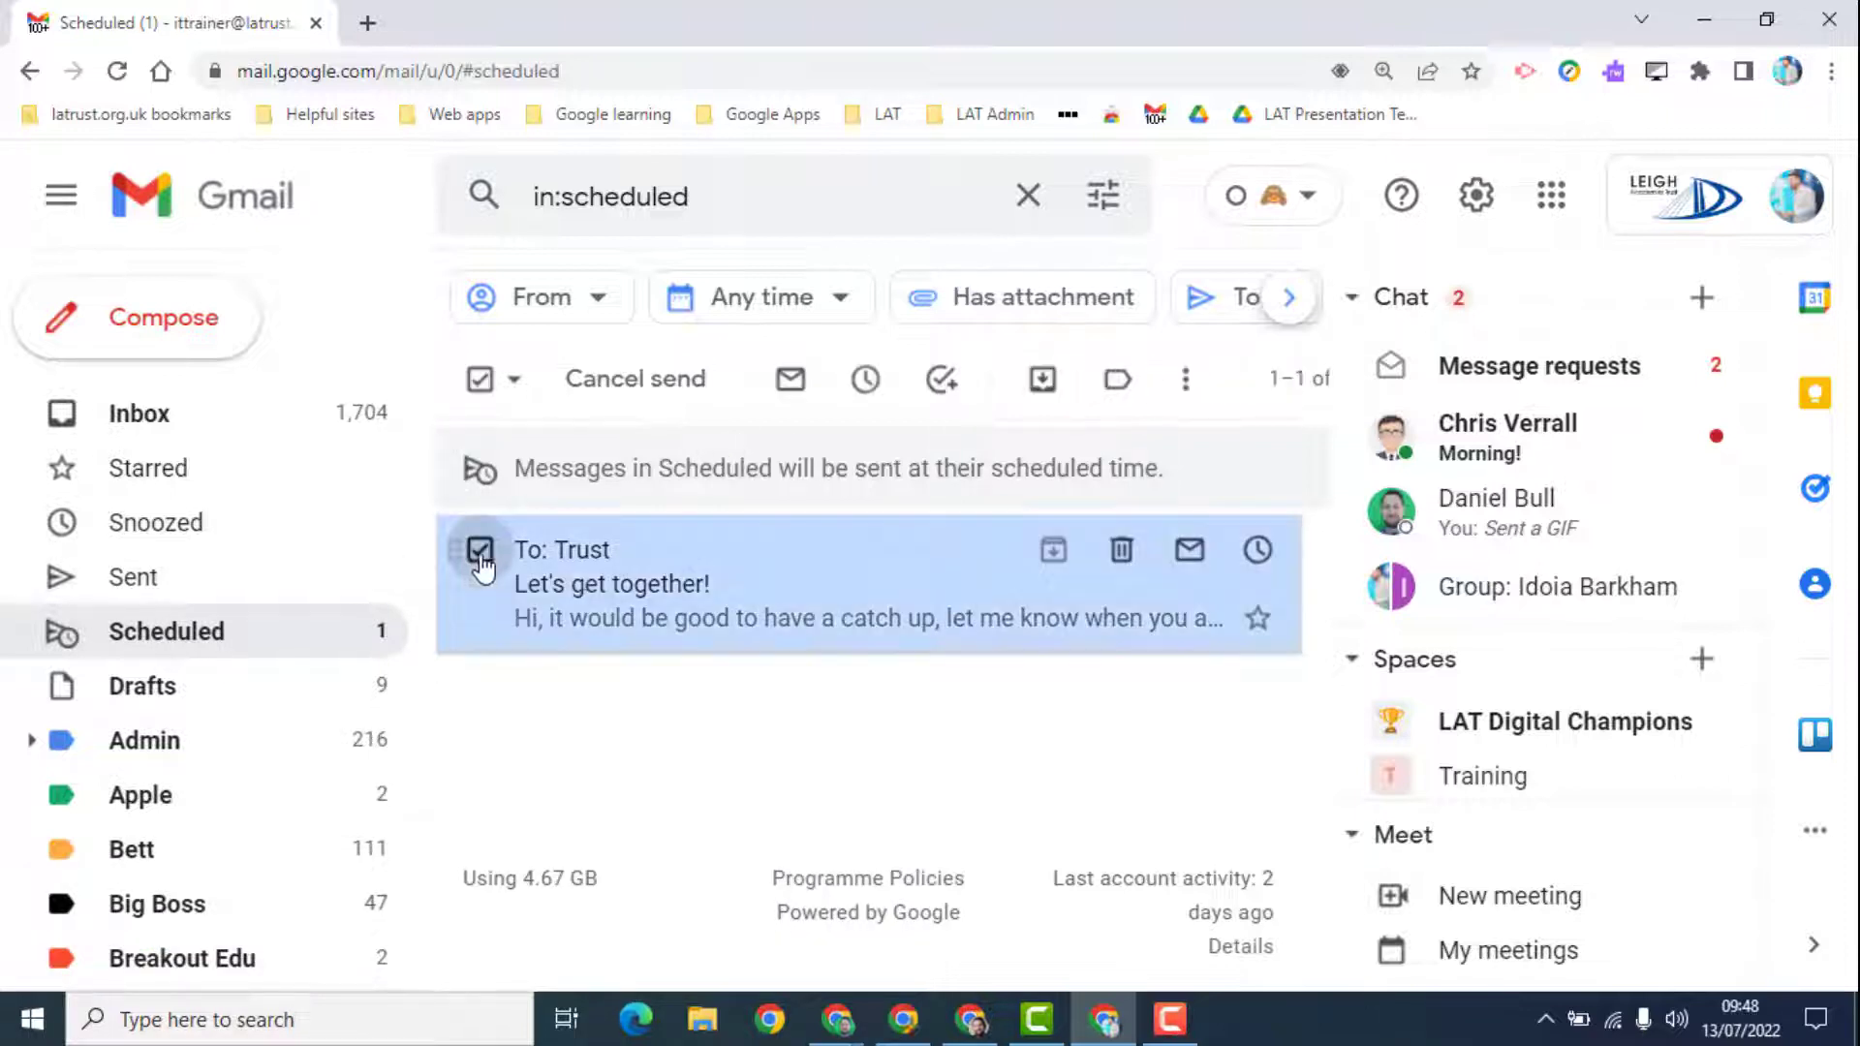
pyautogui.moveTo(1120, 549)
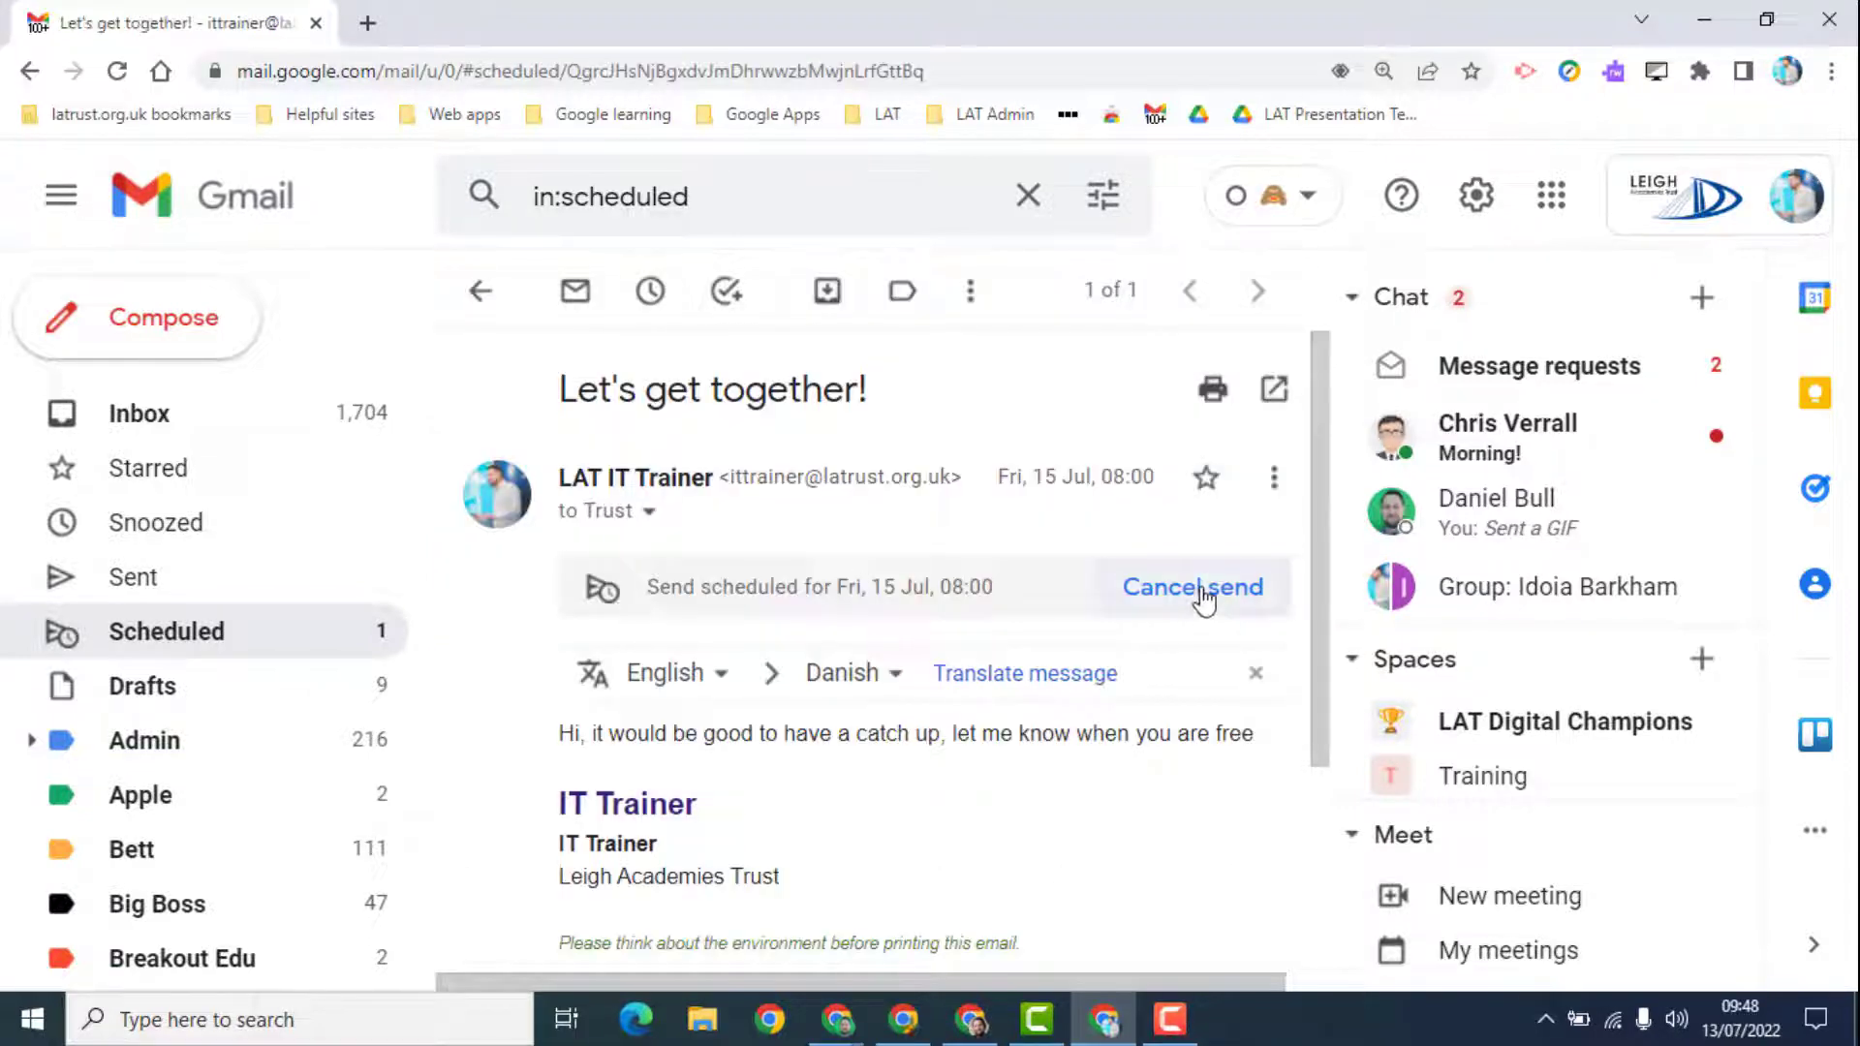
pyautogui.click(1192, 587)
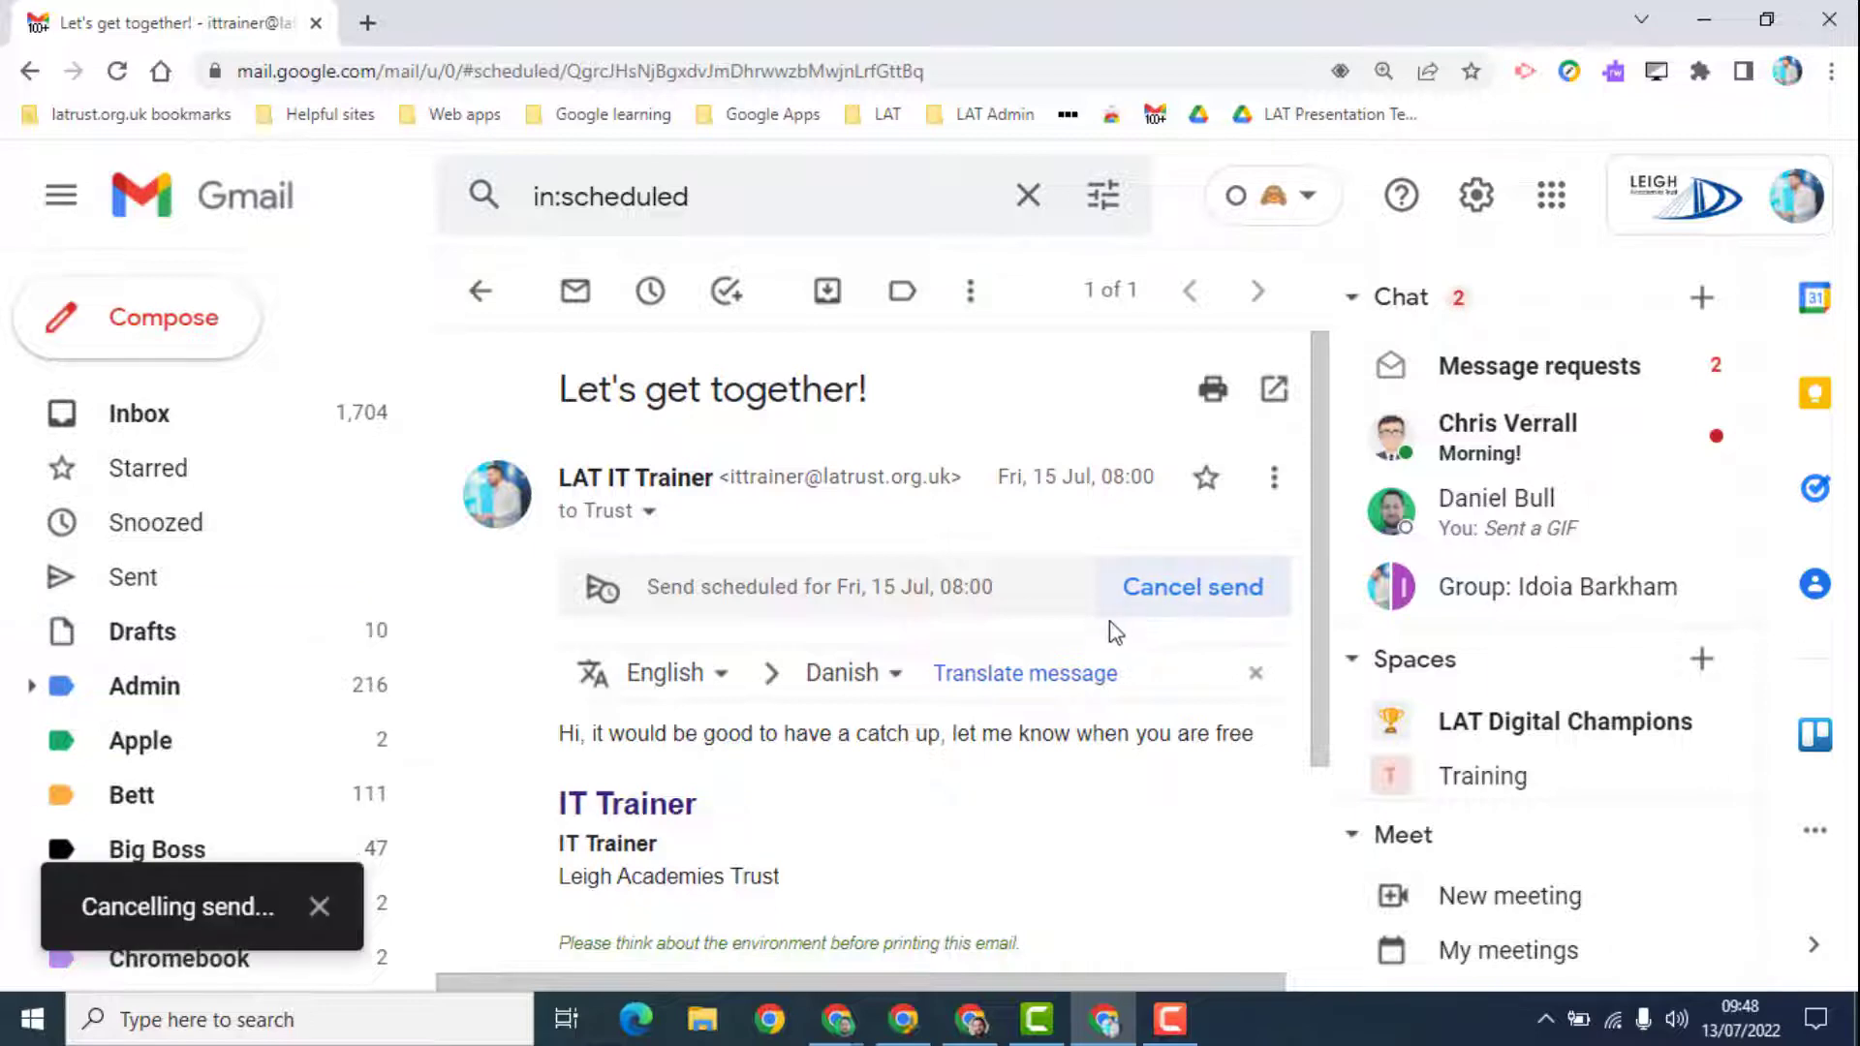
pyautogui.click(1192, 587)
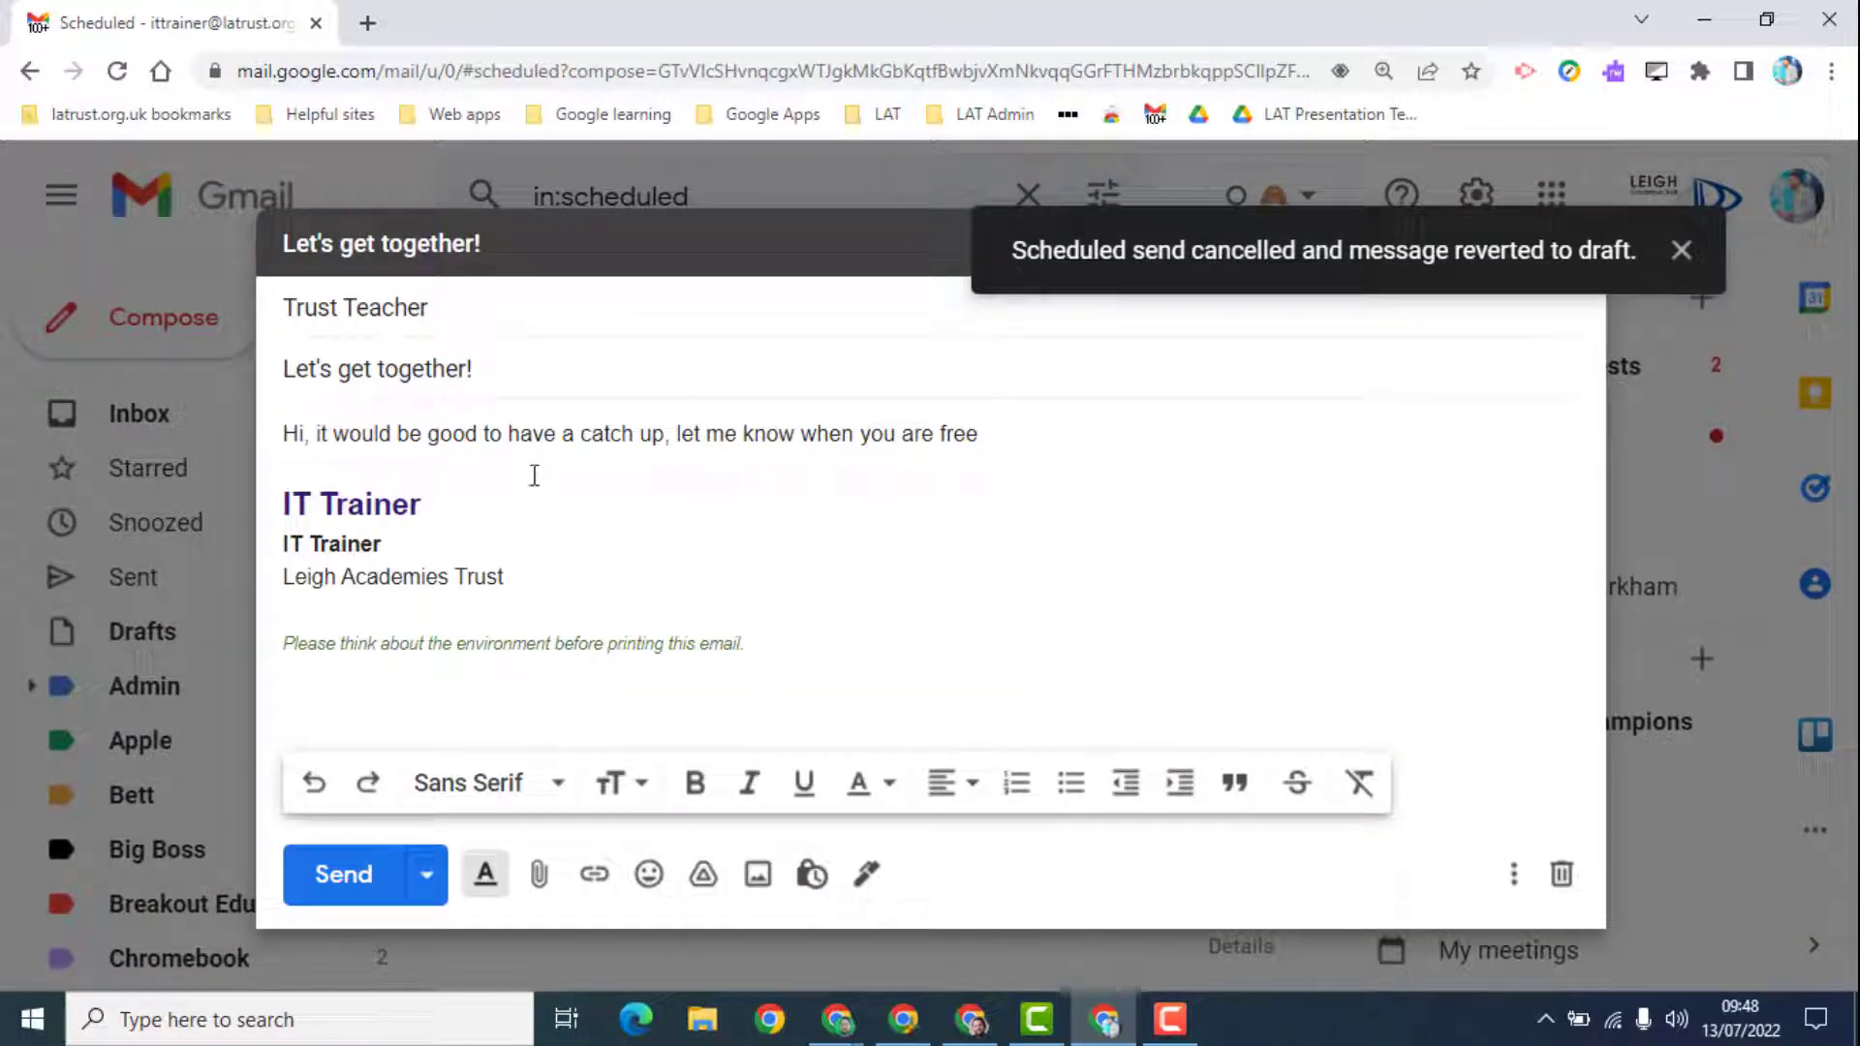
pyautogui.moveTo(426, 874)
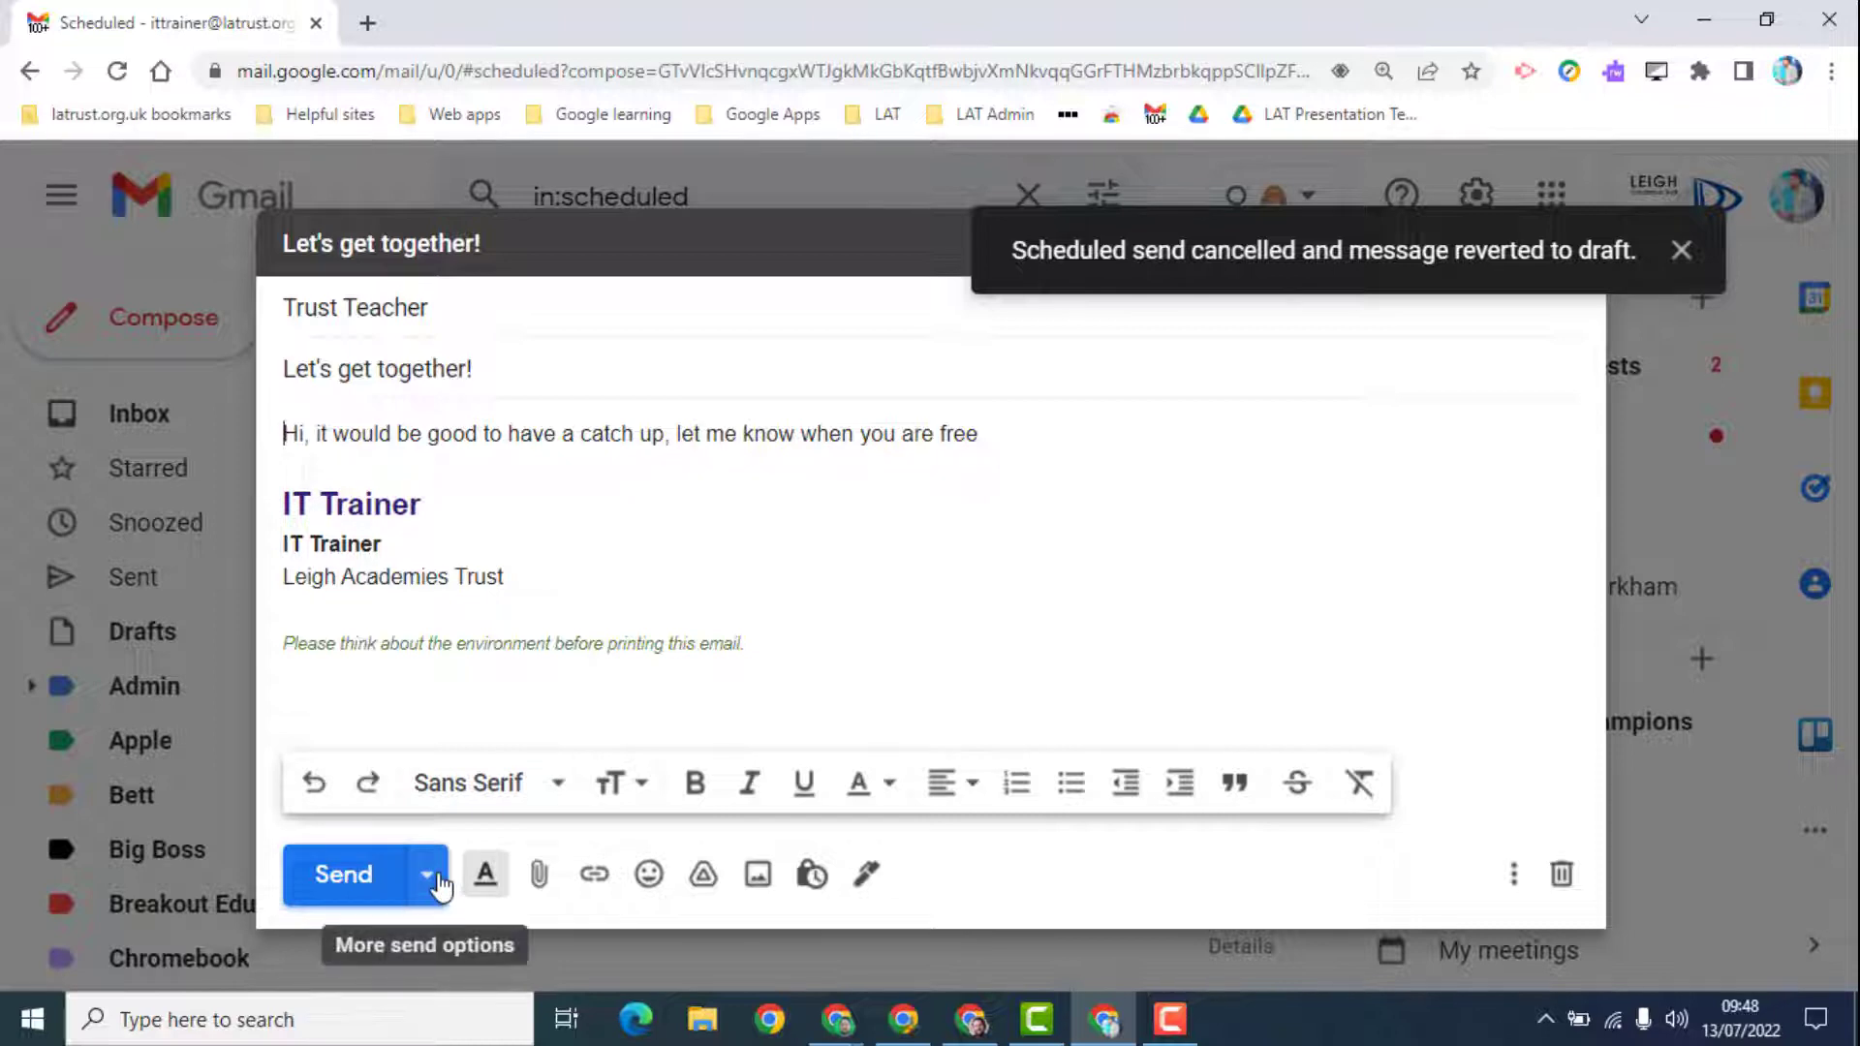